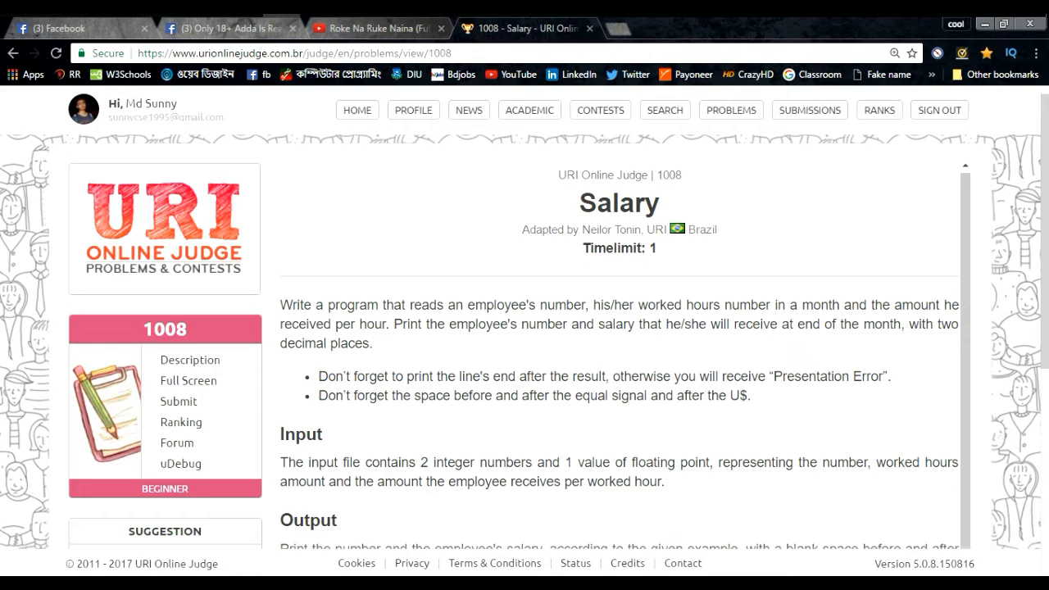
{"action": "mouse_move", "coordinate": [669, 370]}
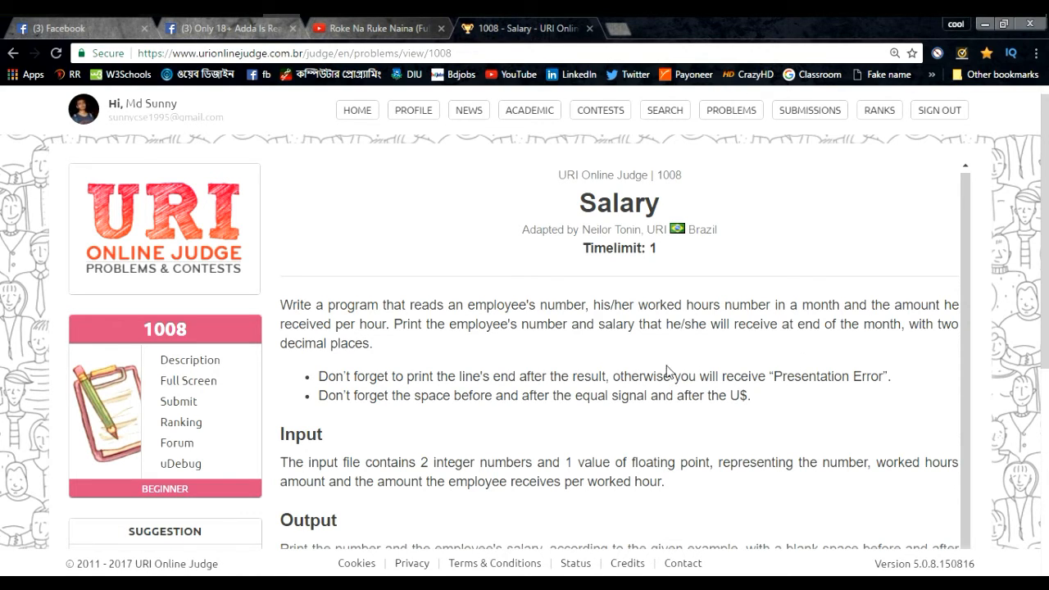
{"action": "mouse_move", "coordinate": [448, 412]}
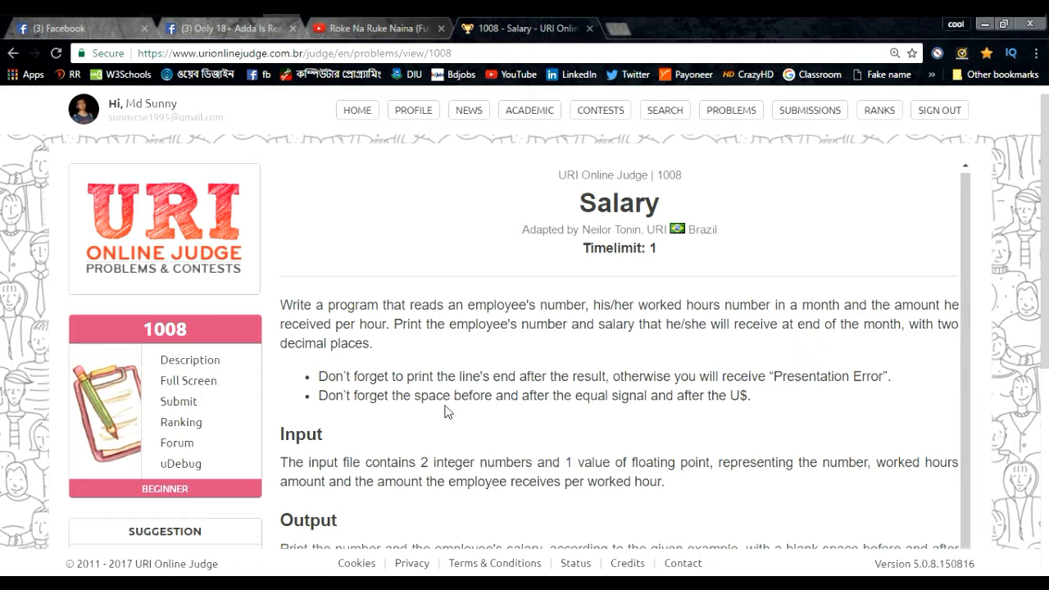
{"action": "mouse_move", "coordinate": [656, 420]}
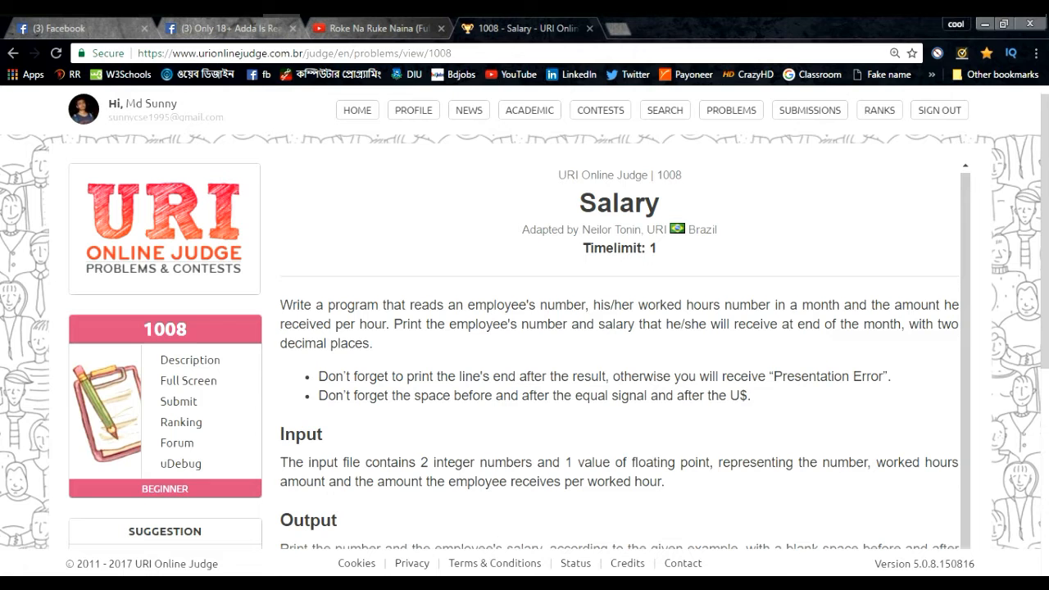
Scroll to the Salary problem's input and output samples (NUMBER = 25, SALARY = U$ 550.00).
{"action": "scroll", "scroll_direction": "down", "scroll_amount": 3}
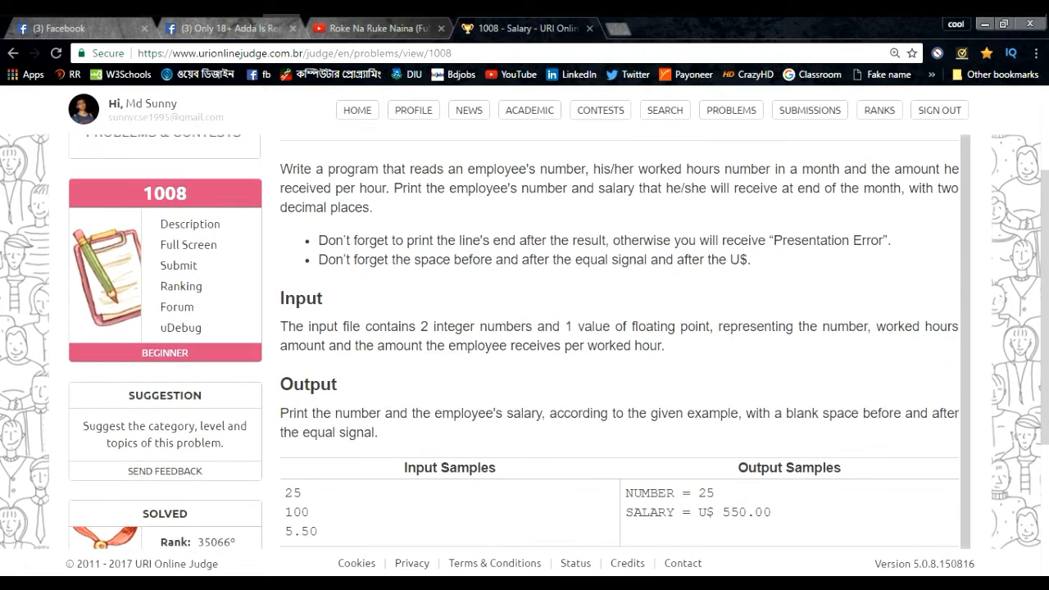
{"action": "scroll", "scroll_direction": "down", "scroll_amount": 3}
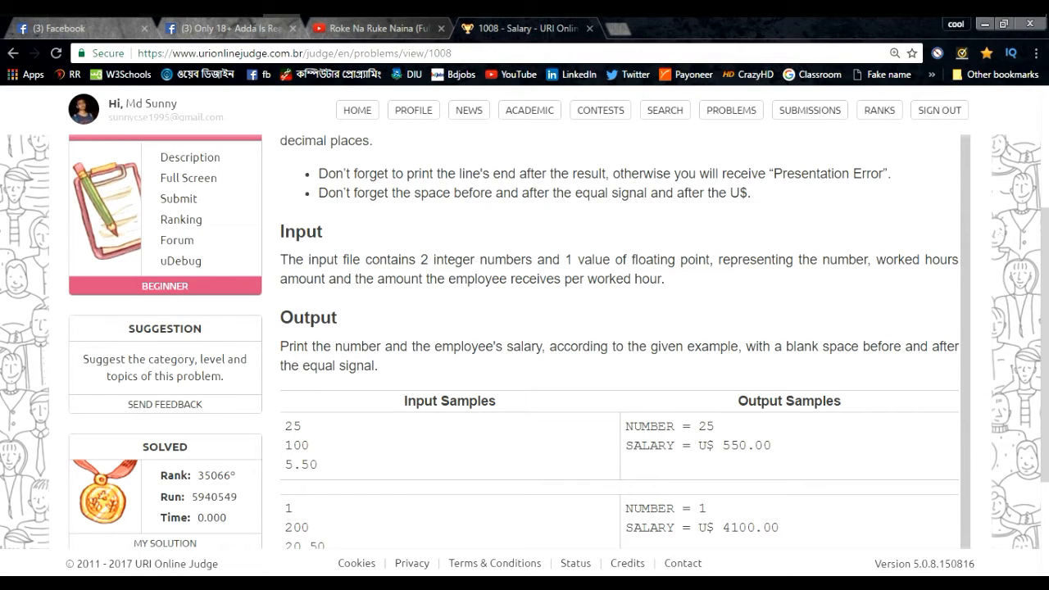
{"action": "mouse_move", "coordinate": [540, 489]}
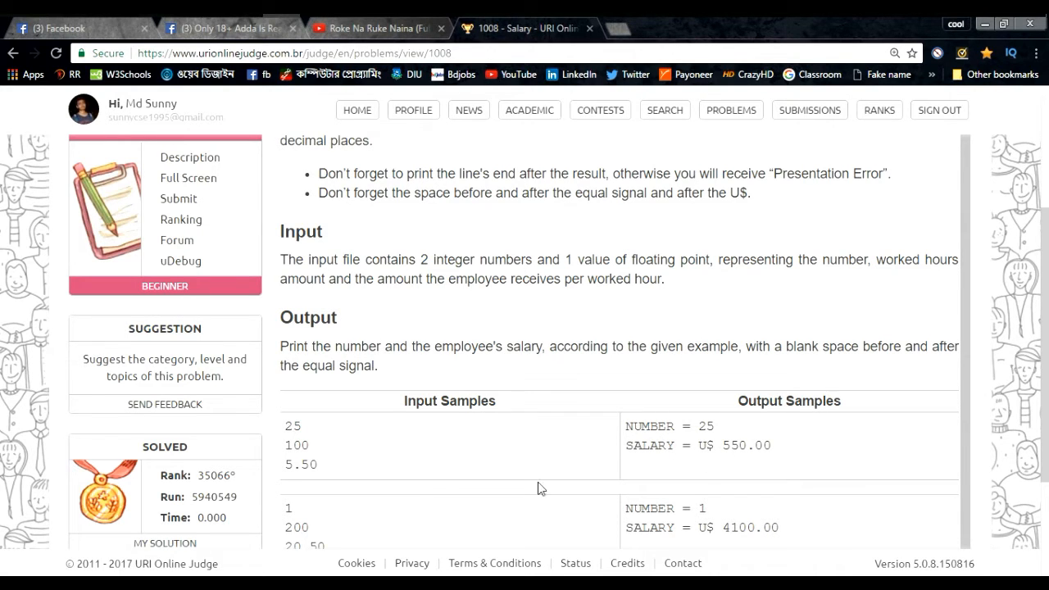
{"action": "mouse_move", "coordinate": [724, 437]}
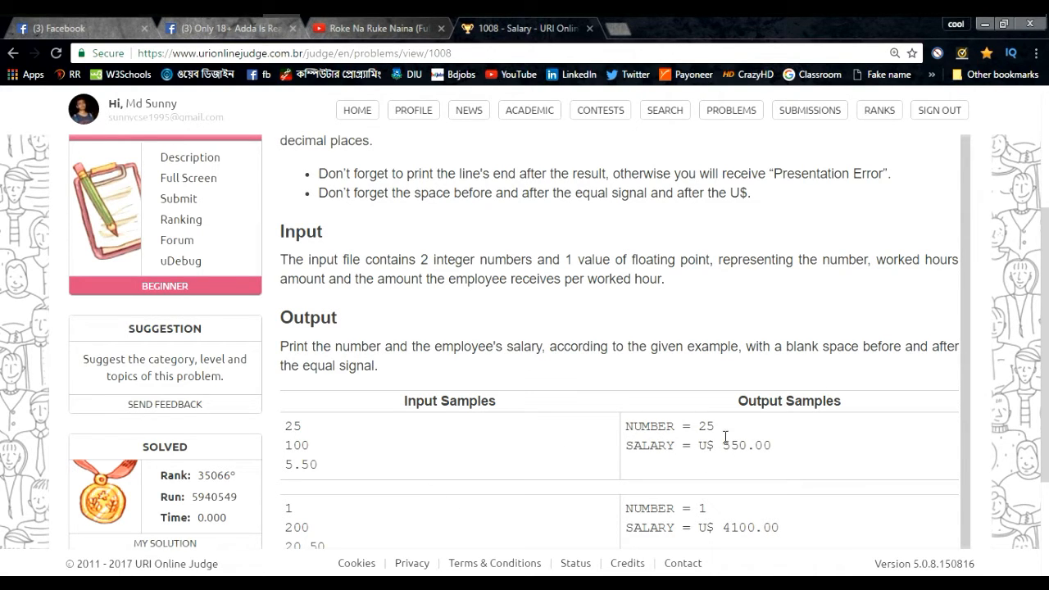
{"action": "mouse_move", "coordinate": [350, 477]}
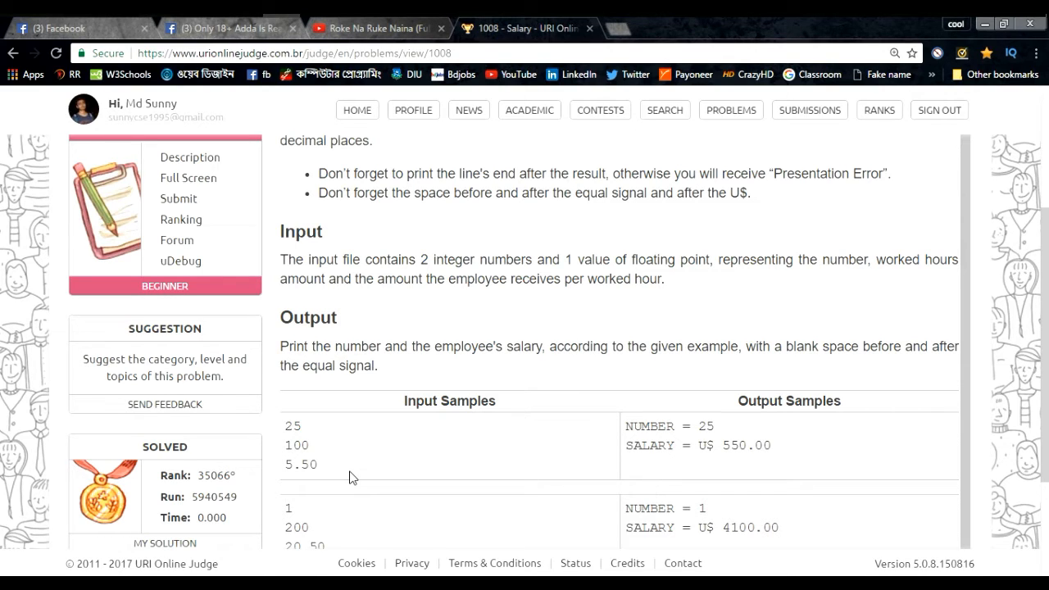
{"action": "mouse_move", "coordinate": [293, 477]}
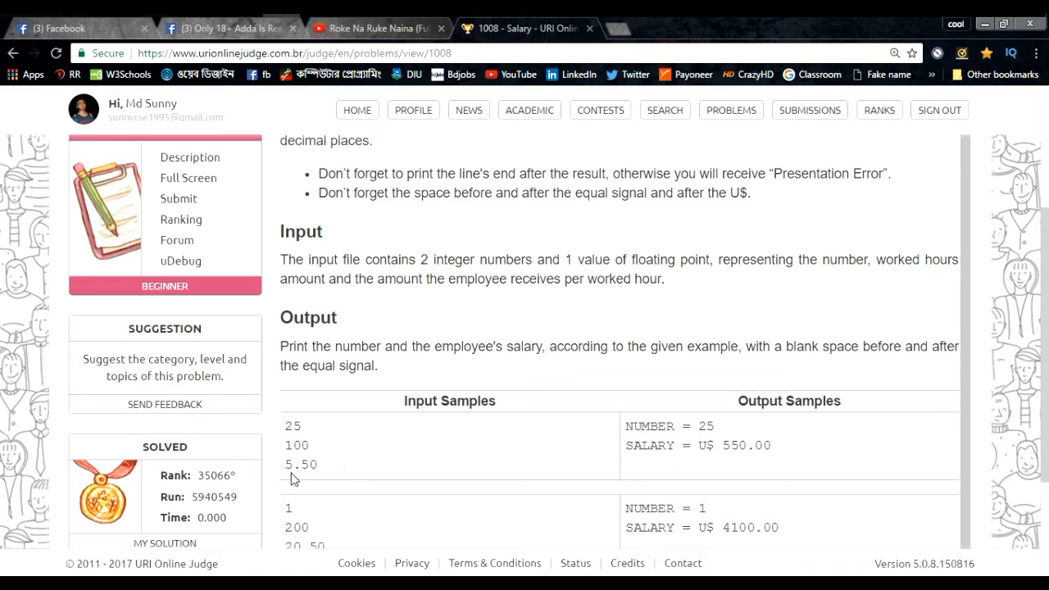
{"action": "mouse_move", "coordinate": [320, 477]}
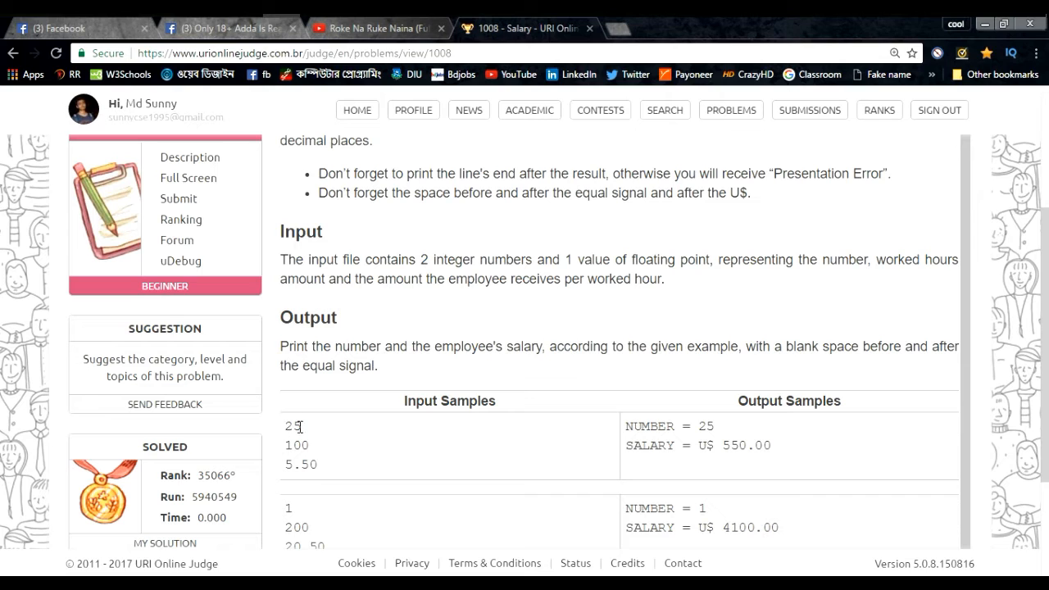
{"action": "mouse_move", "coordinate": [304, 440]}
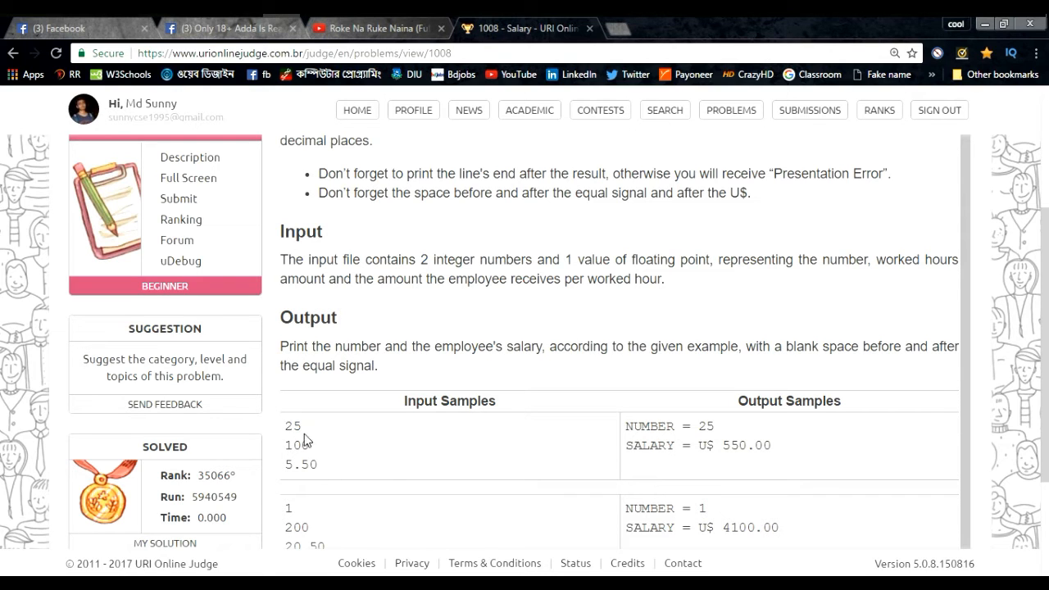
{"action": "mouse_move", "coordinate": [332, 477]}
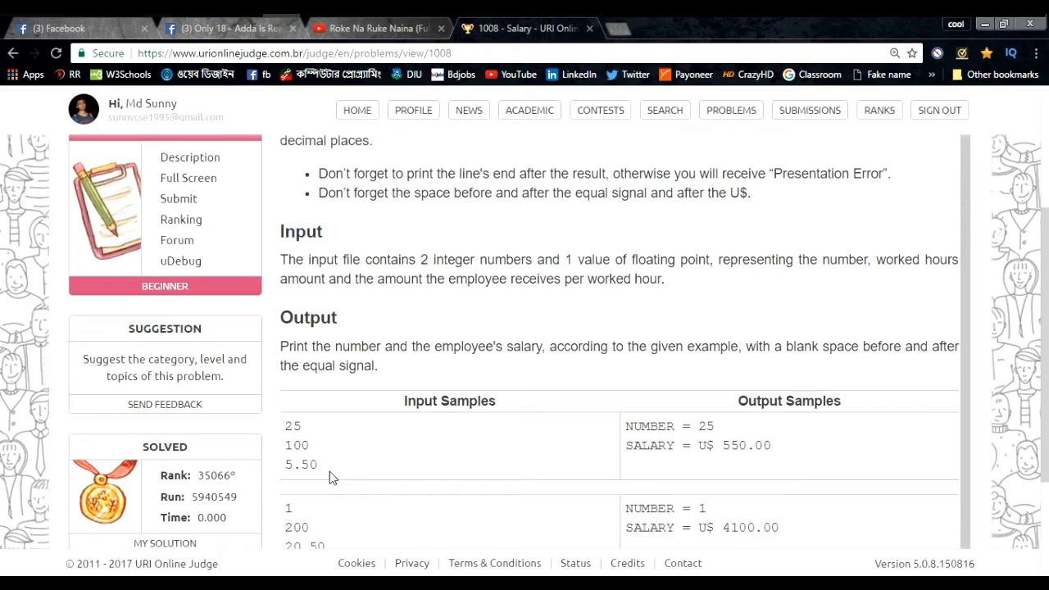
{"action": "mouse_move", "coordinate": [603, 544]}
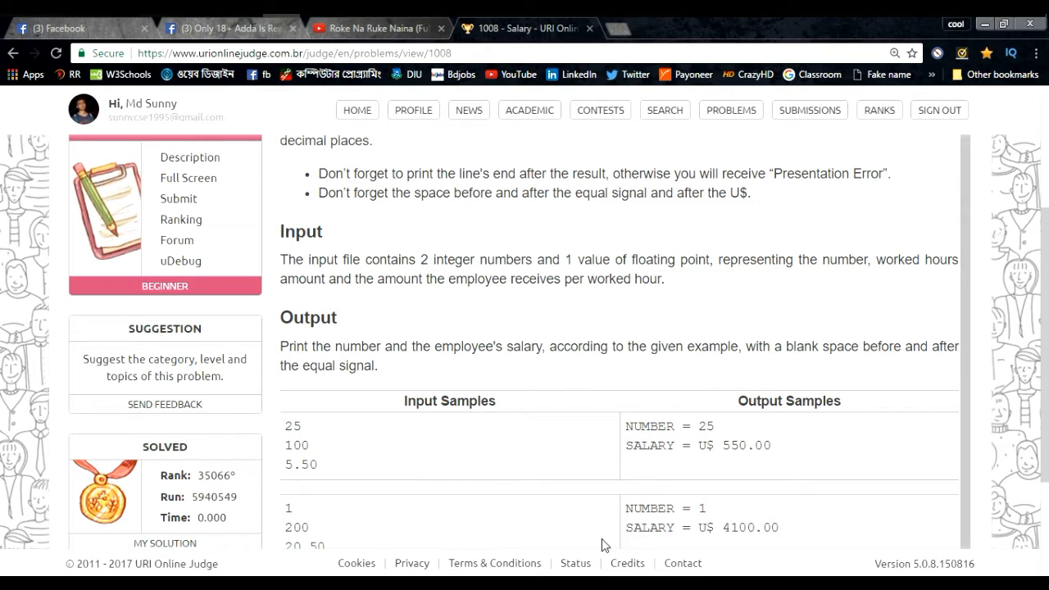
{"action": "mouse_move", "coordinate": [647, 280]}
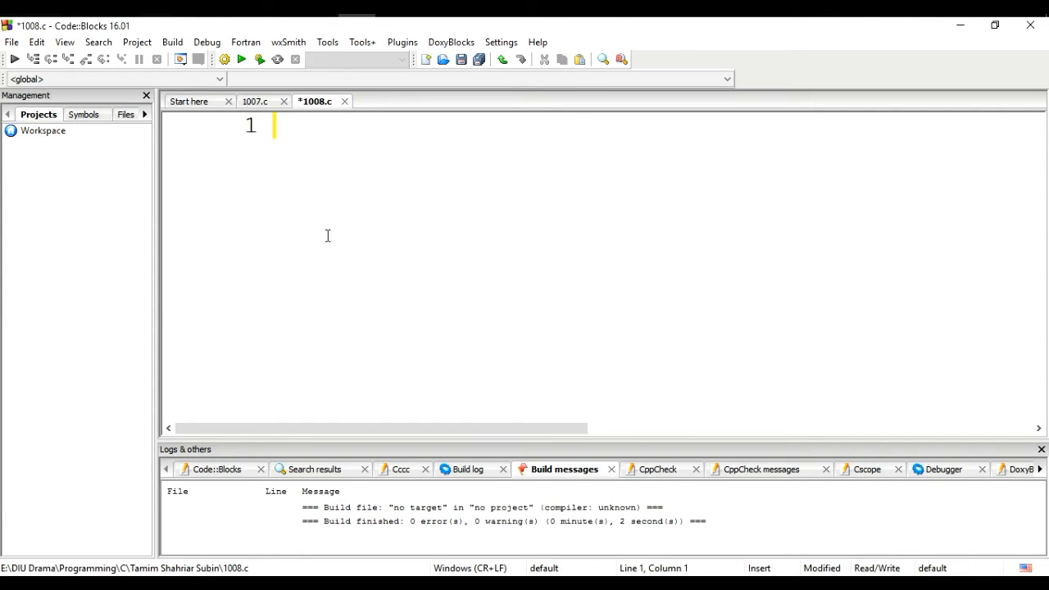
Begin 1008.c with #include<stdio.h> and an int main() function.
{"action": "type", "text": "#include<"}
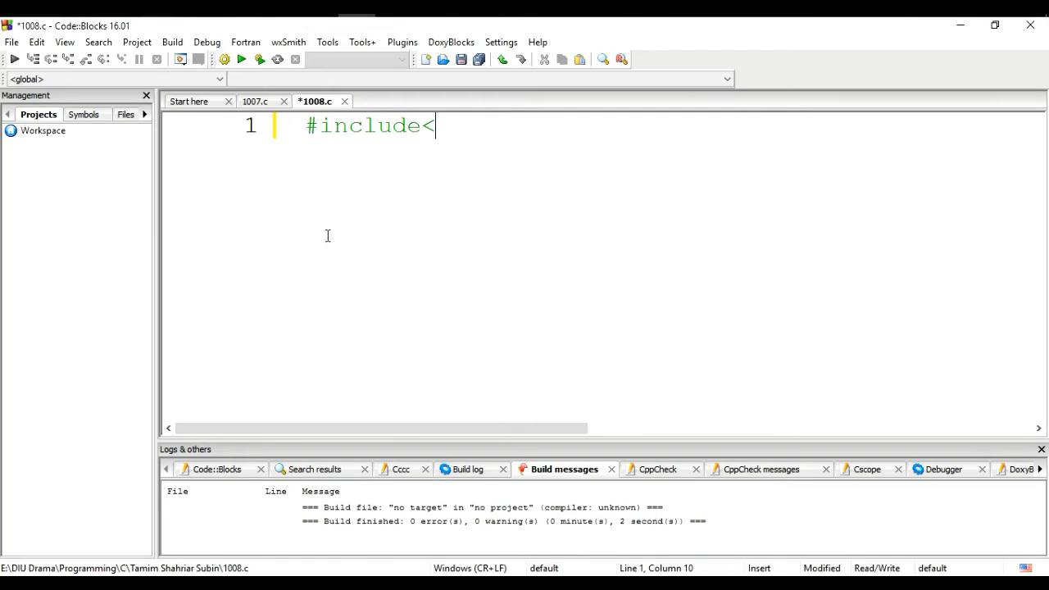
{"action": "type", "text": "stdio.h>"}
{"action": "type", "text": "int"}
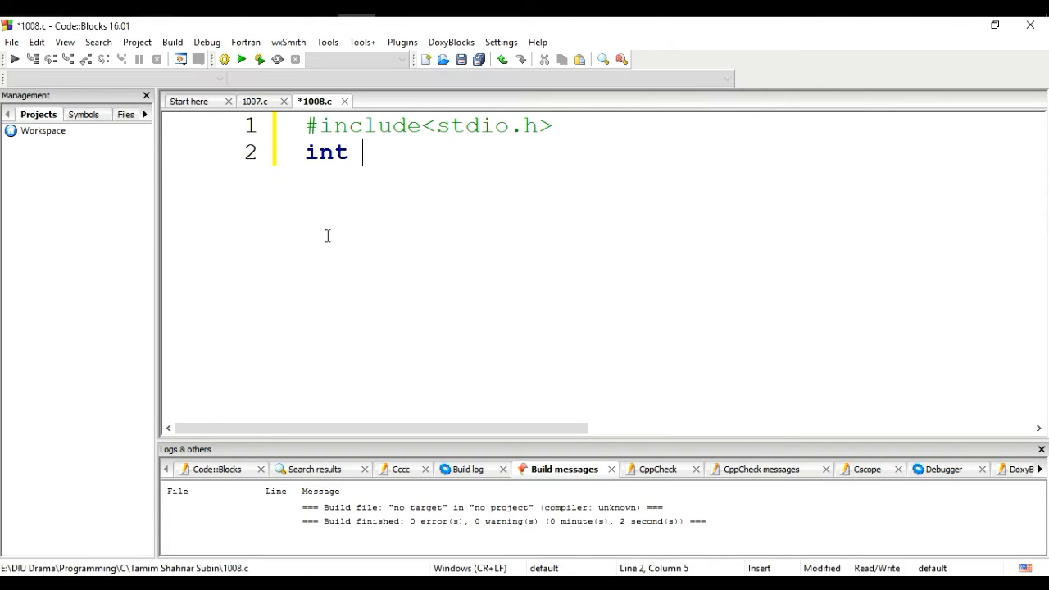
{"action": "type", "text": "mai"}
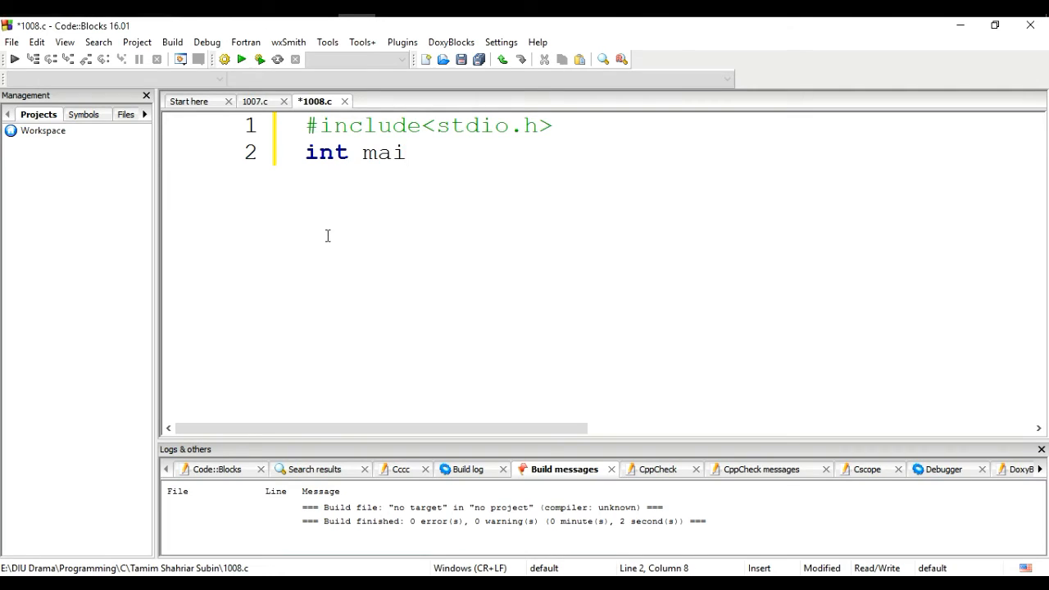
{"action": "type", "text": "n()"}
{"action": "type", "text": "{"}
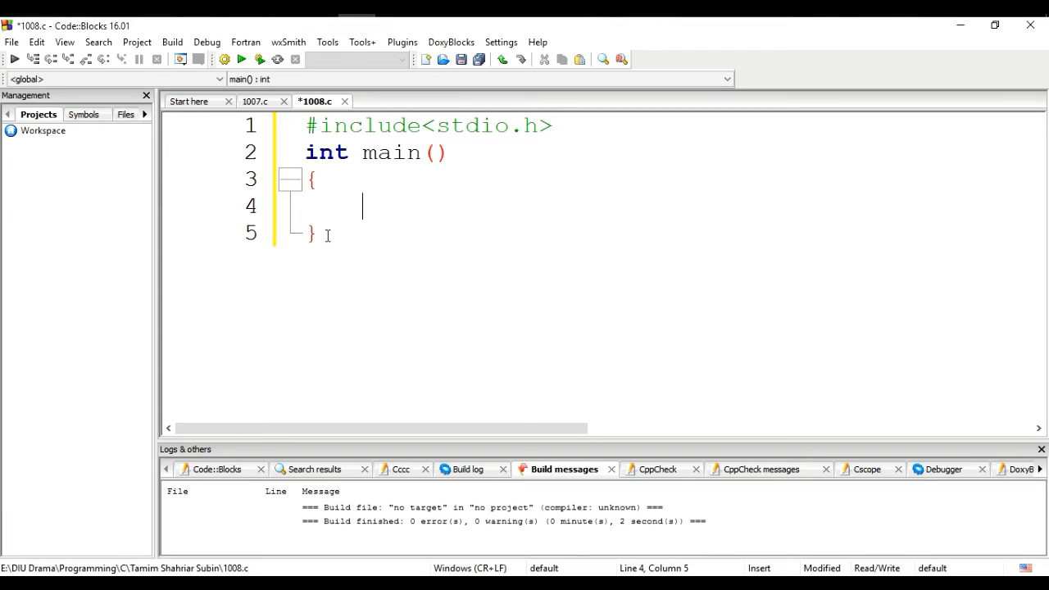
Declare int n,h; and float p; inside main.
{"action": "type", "text": "int"}
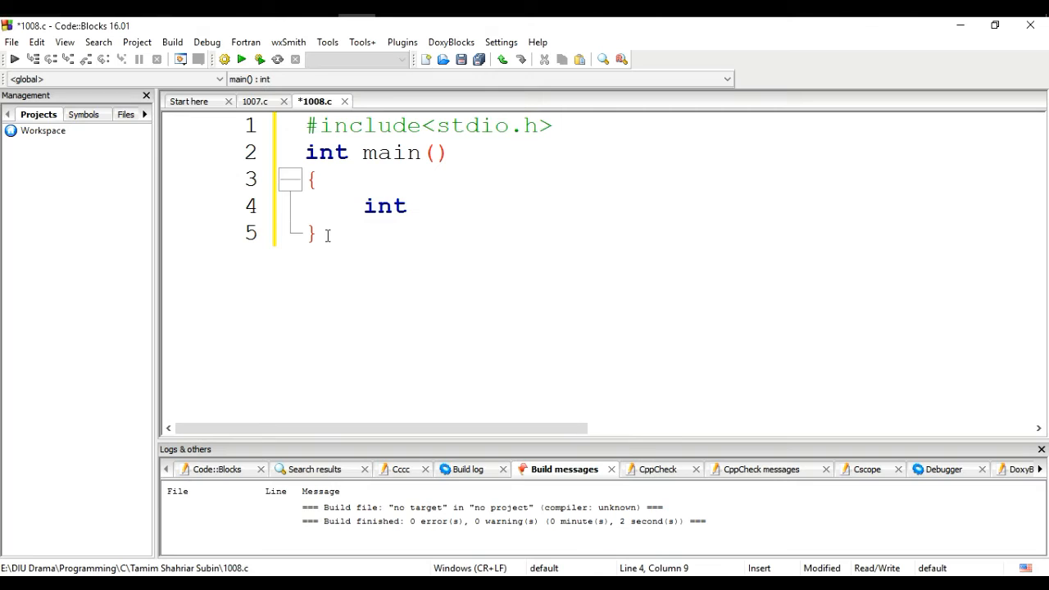
{"action": "type", "text": "n"}
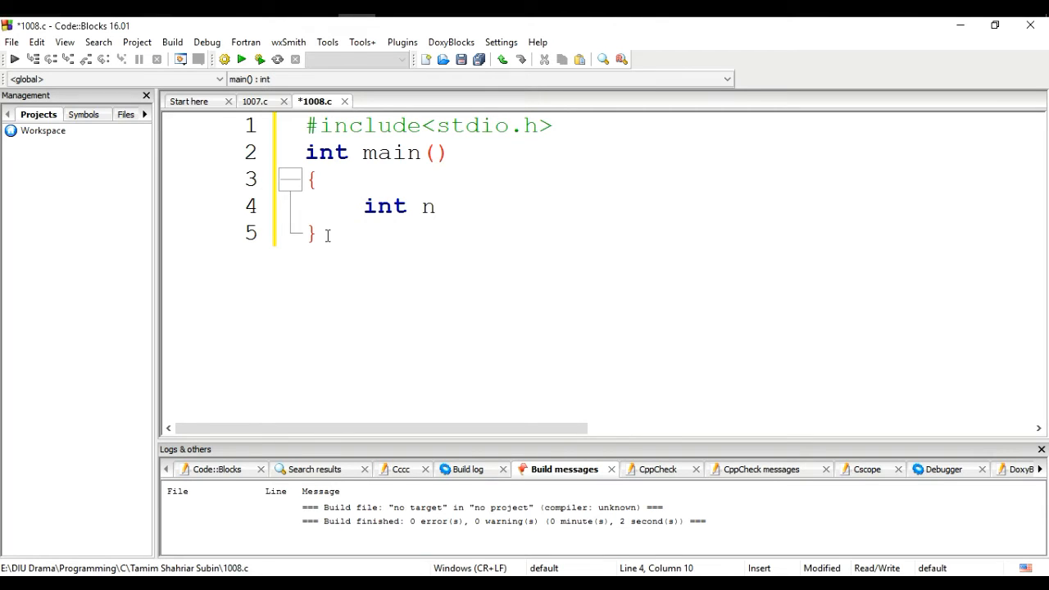
{"action": "type", "text": ",h"}
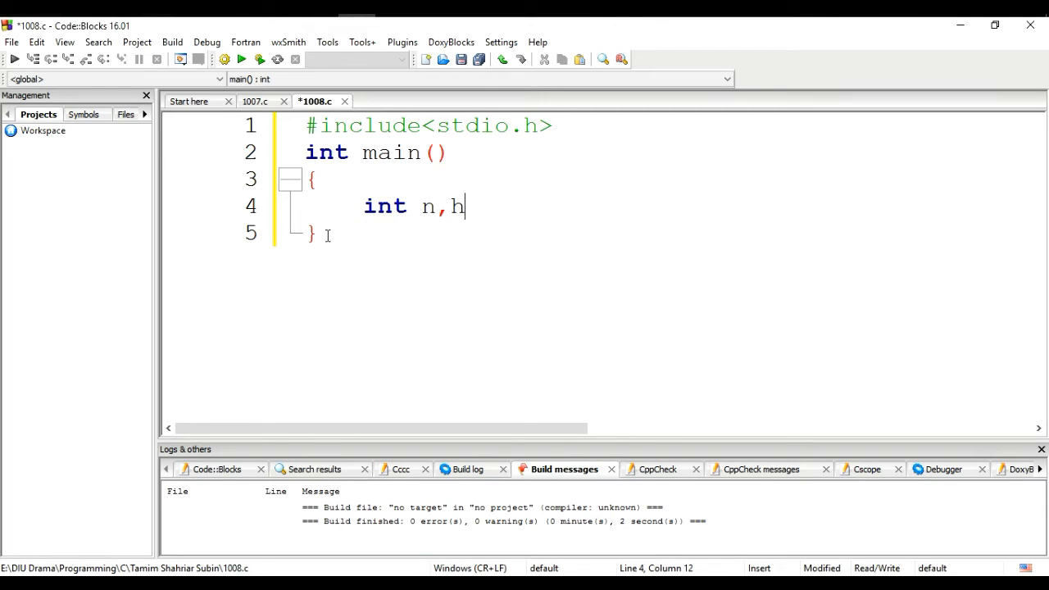
{"action": "type", "text": ";"}
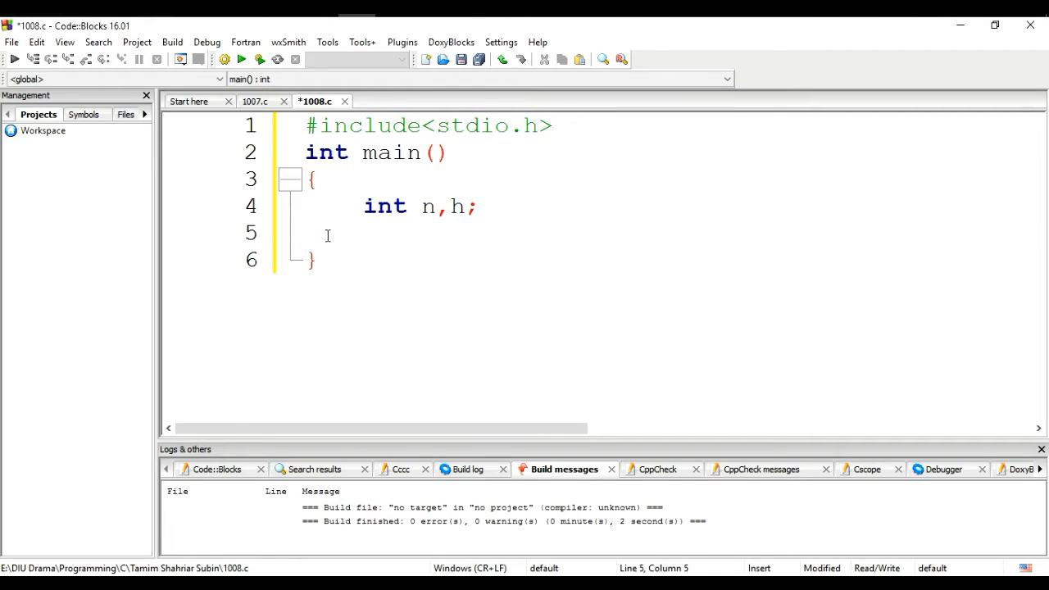
{"action": "type", "text": "float"}
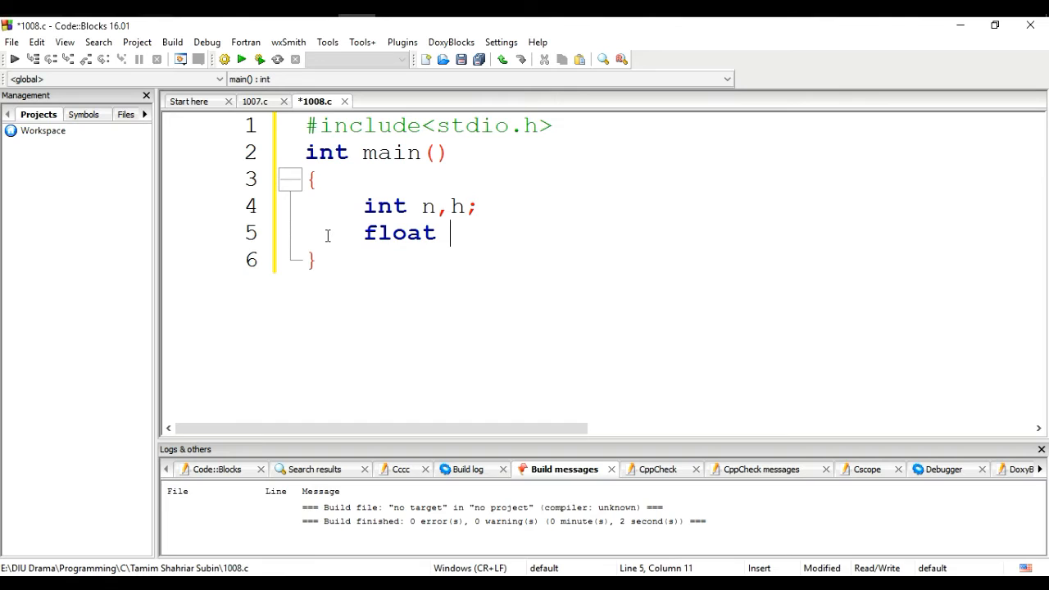
{"action": "type", "text": "p"}
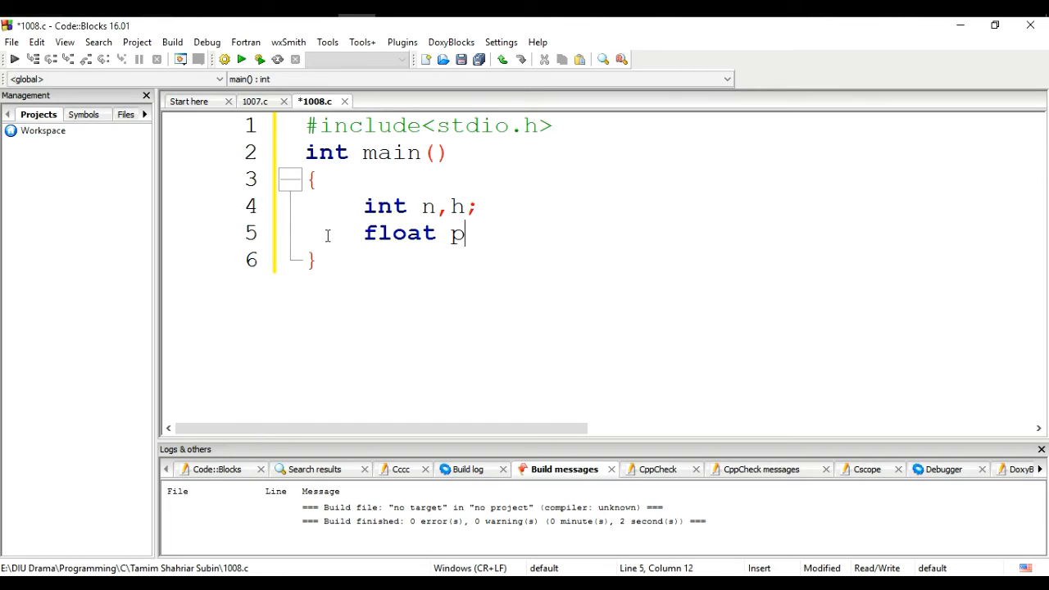
{"action": "type", "text": ";"}
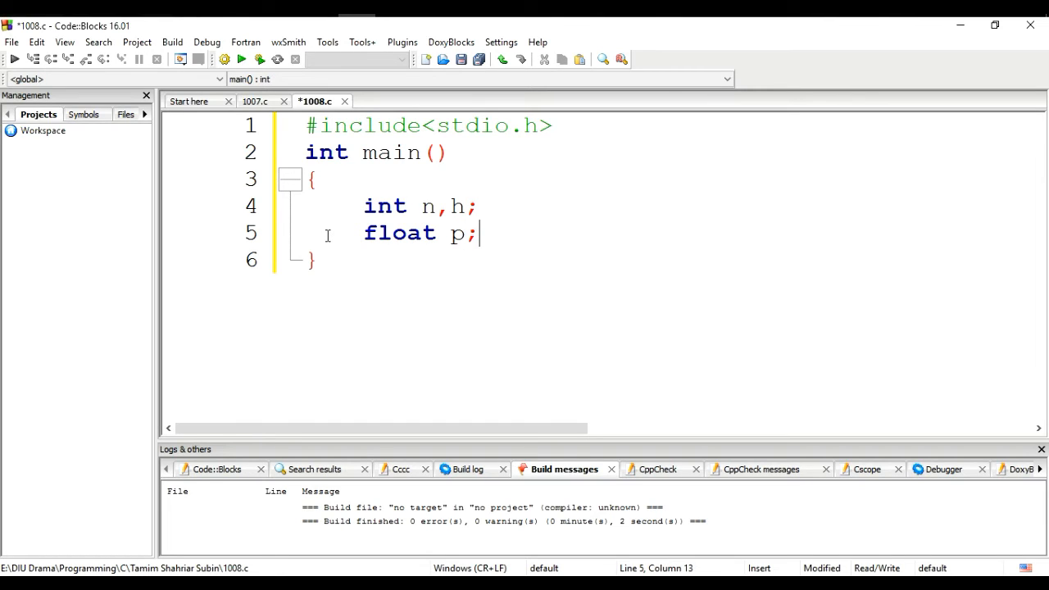
{"action": "key", "text": "Return"}
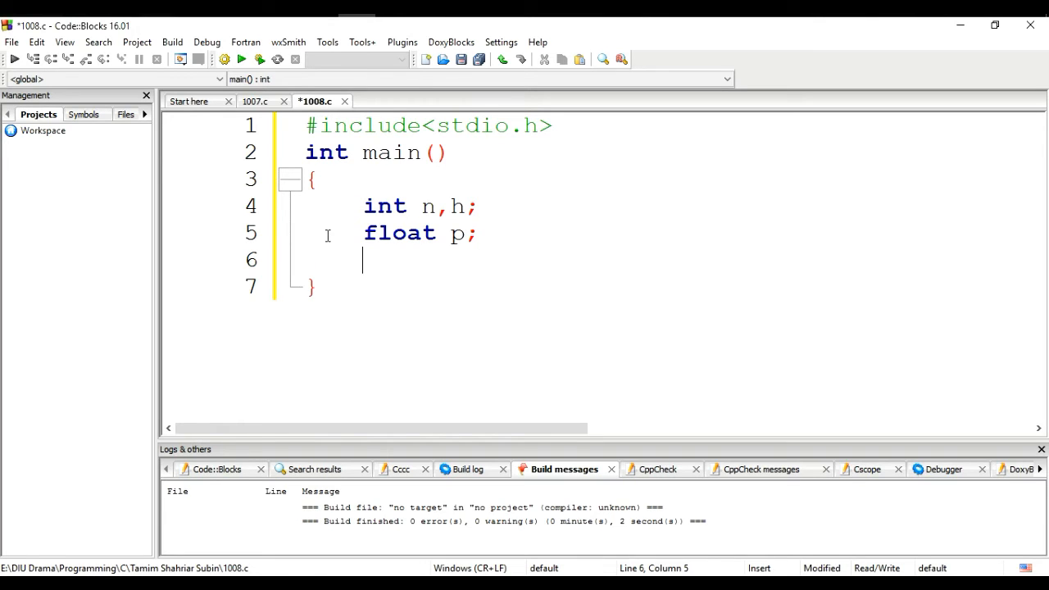
Read the three values with scanf("%d %d %f",&n,&h,&p);.
{"action": "type", "text": "scanf(\""}
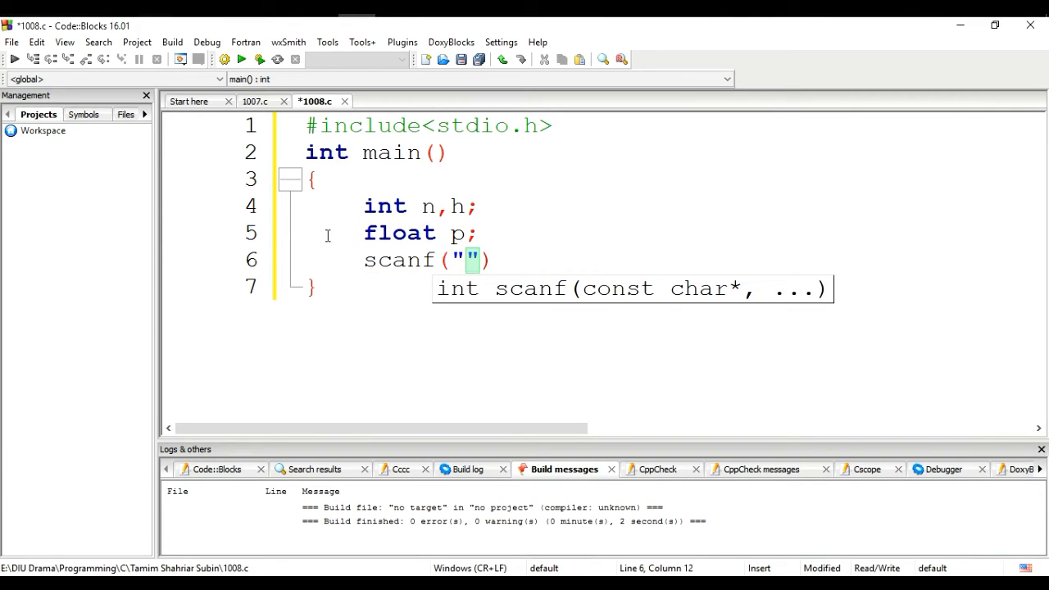
{"action": "type", "text": "%d %d %"}
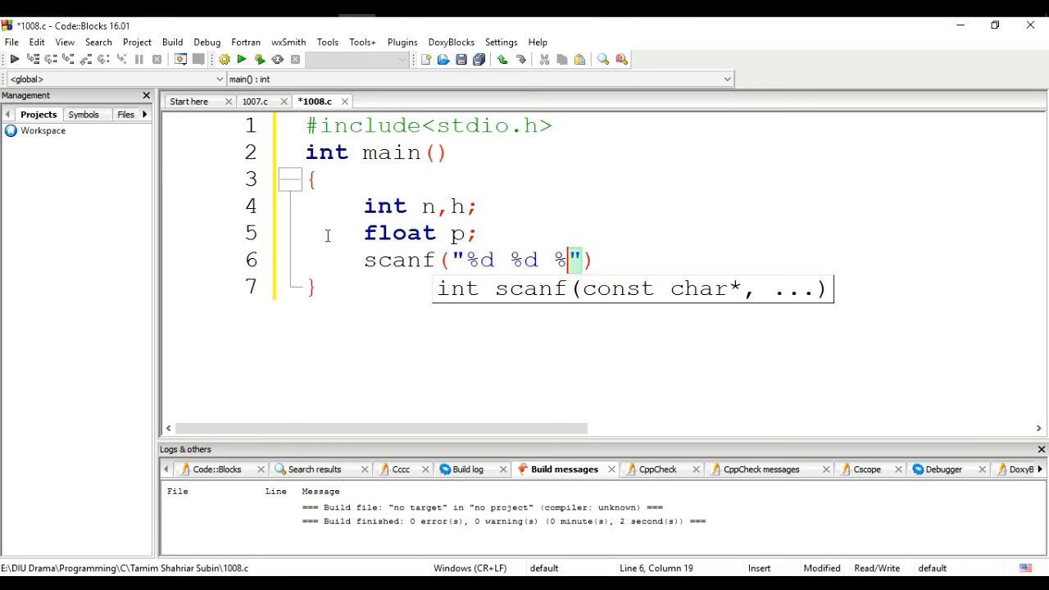
{"action": "type", "text": "f"}
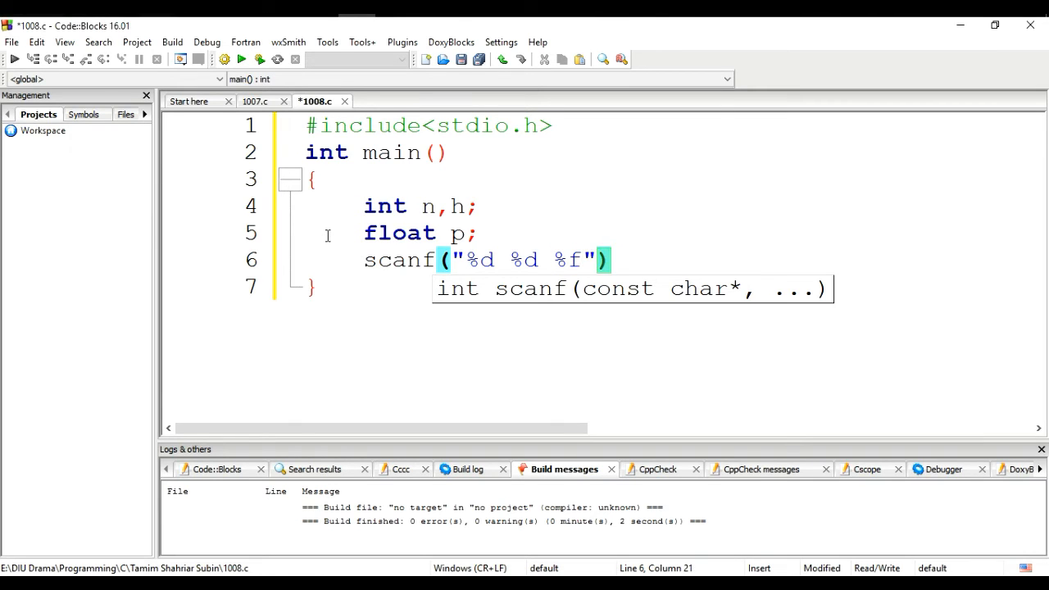
{"action": "type", "text": ","}
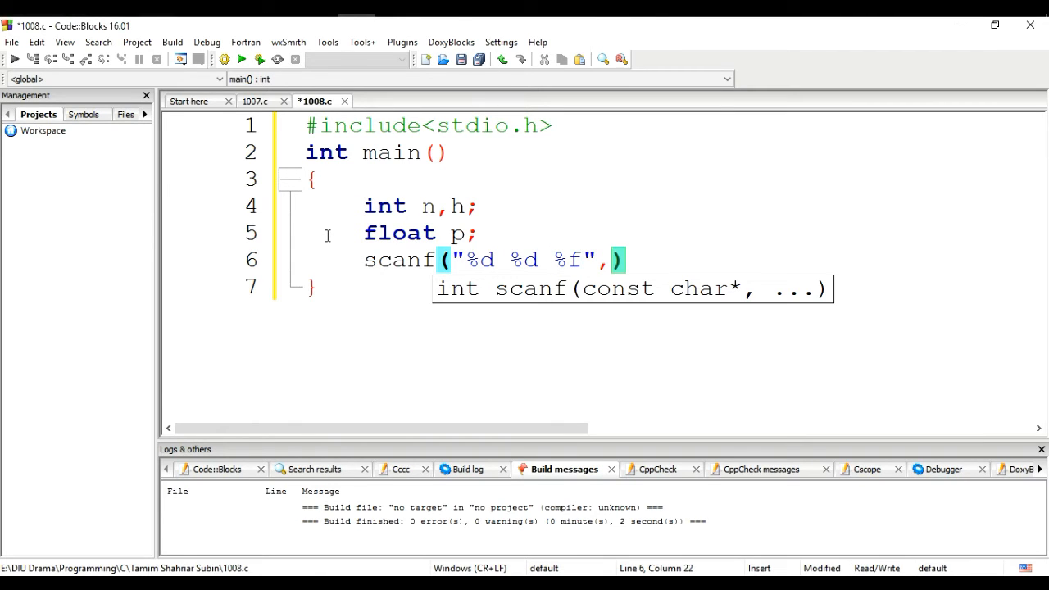
{"action": "type", "text": "&n,&"}
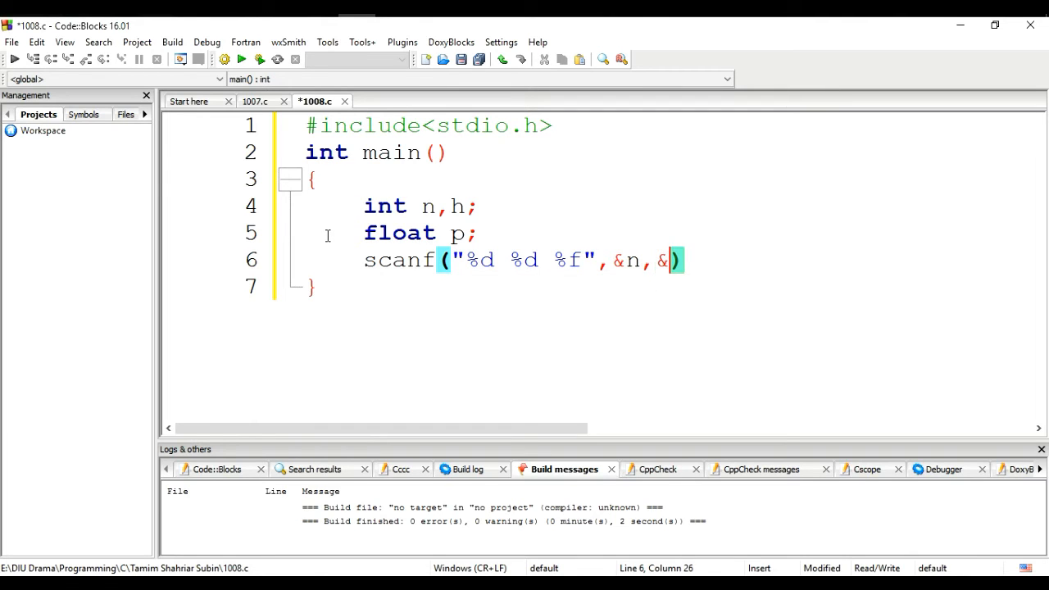
{"action": "type", "text": "h,"}
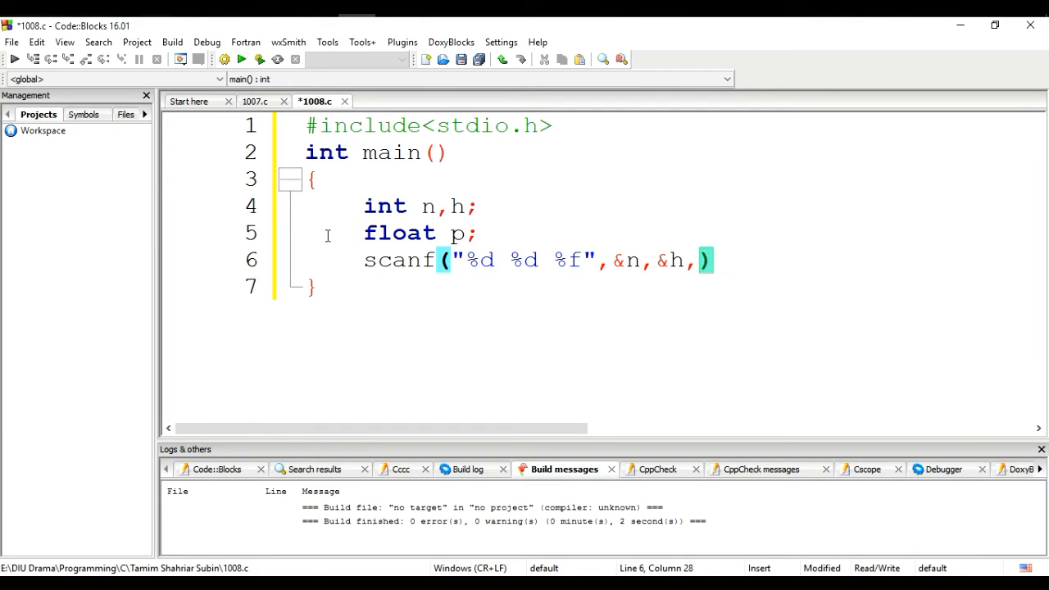
{"action": "type", "text": "&"}
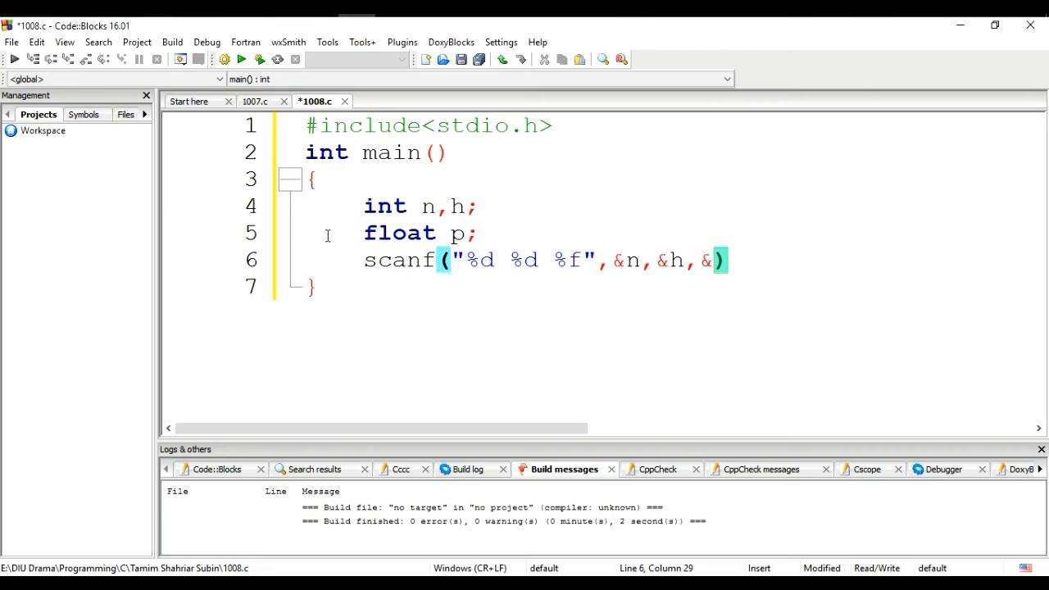
{"action": "type", "text": "p);"}
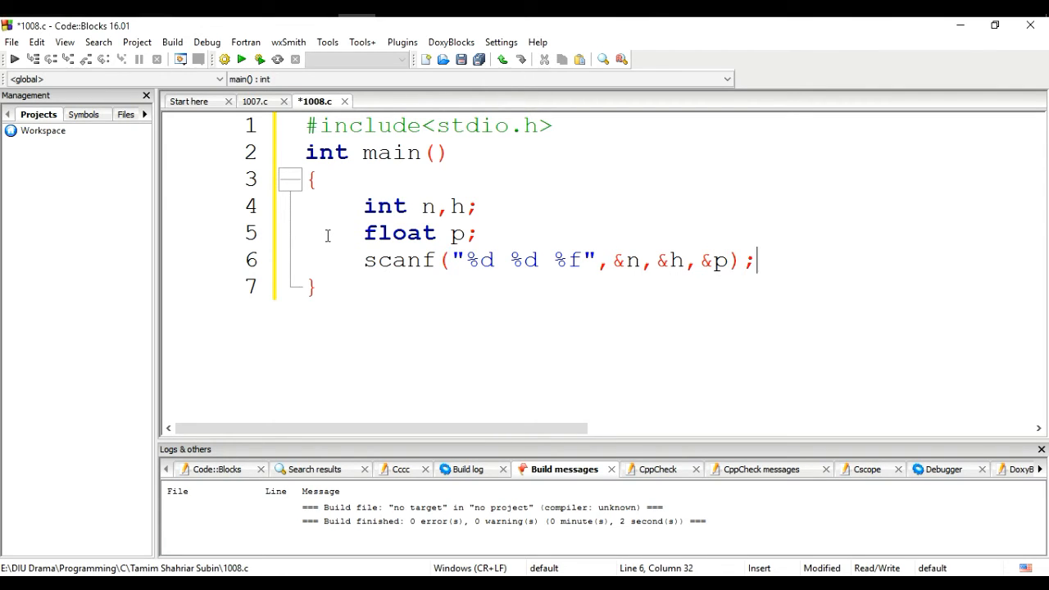
{"action": "key", "text": "Return"}
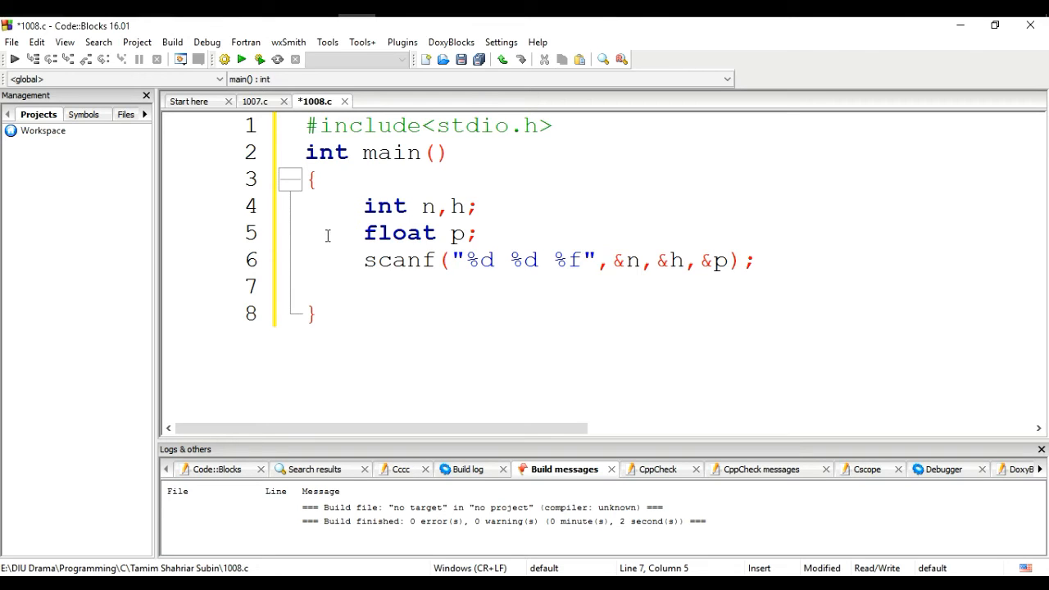
Insert a double s; declaration after float p;.
{"action": "left_click", "coordinate": [365, 232]}
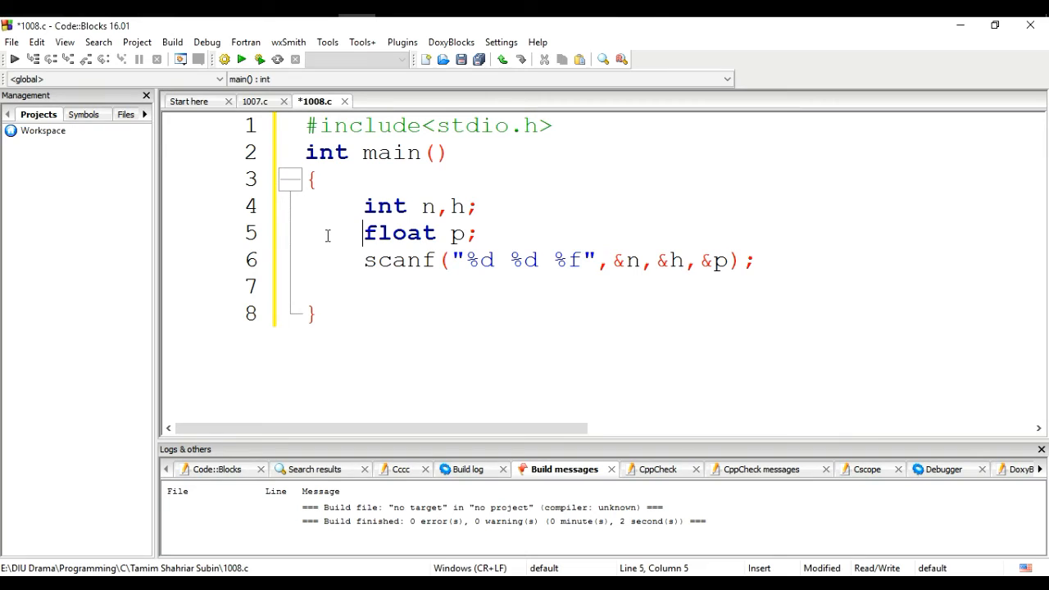
{"action": "left_click", "coordinate": [471, 232]}
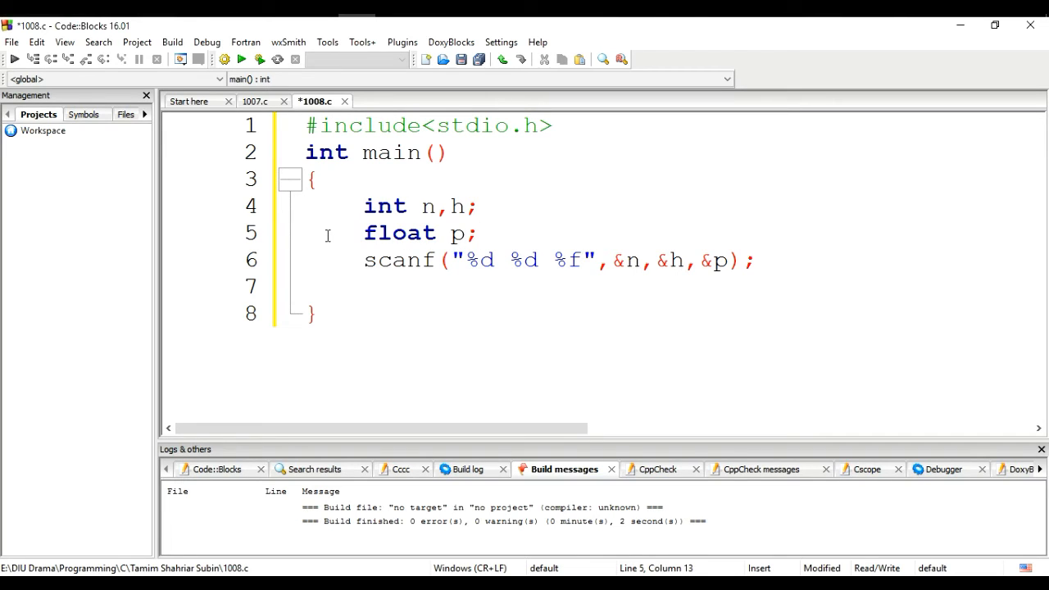
{"action": "type", "text": "do"}
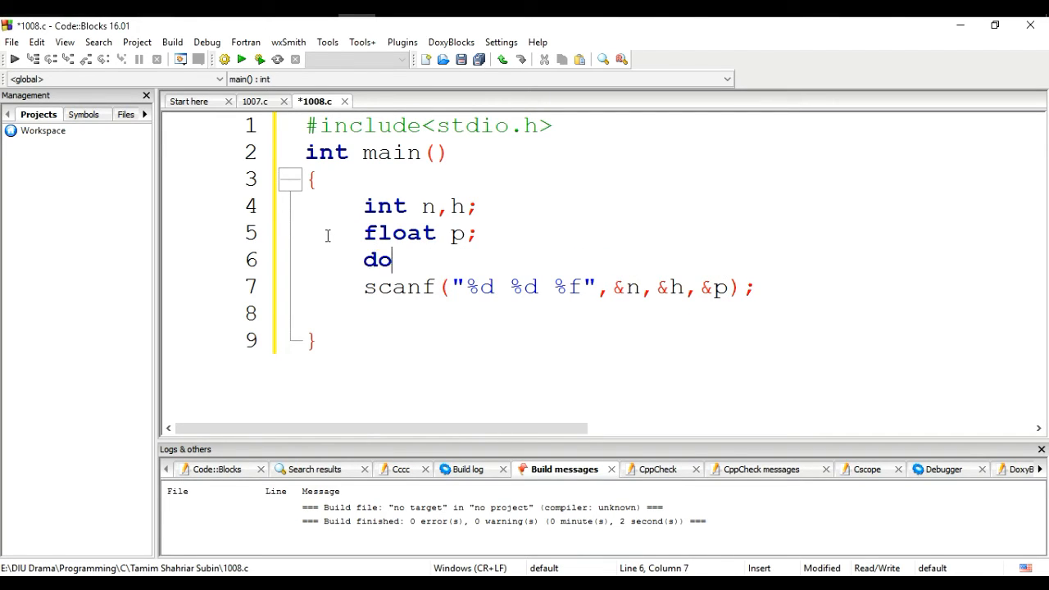
{"action": "type", "text": "uble"}
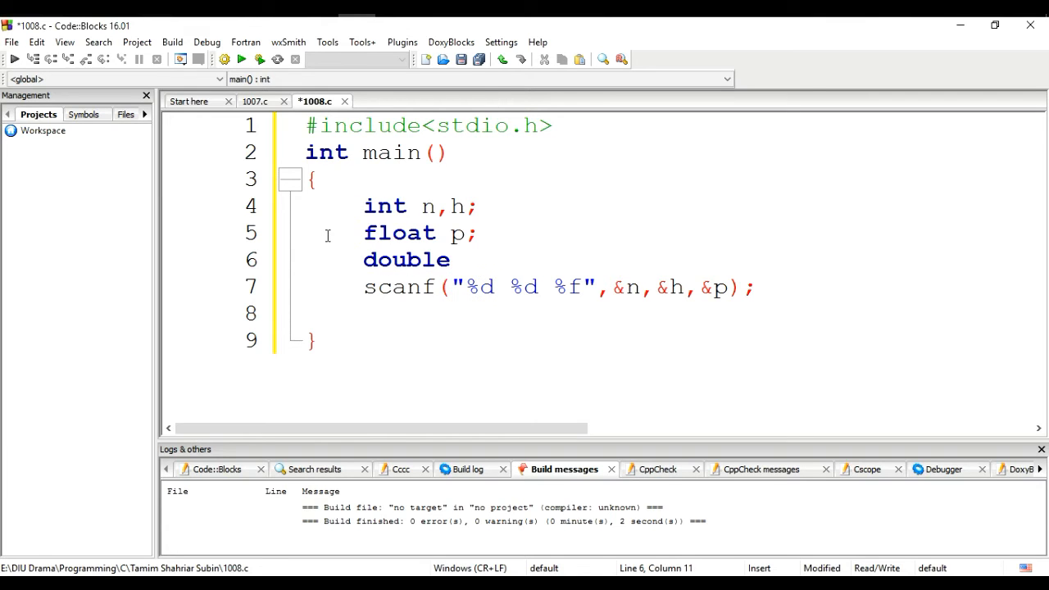
{"action": "type", "text": "s;"}
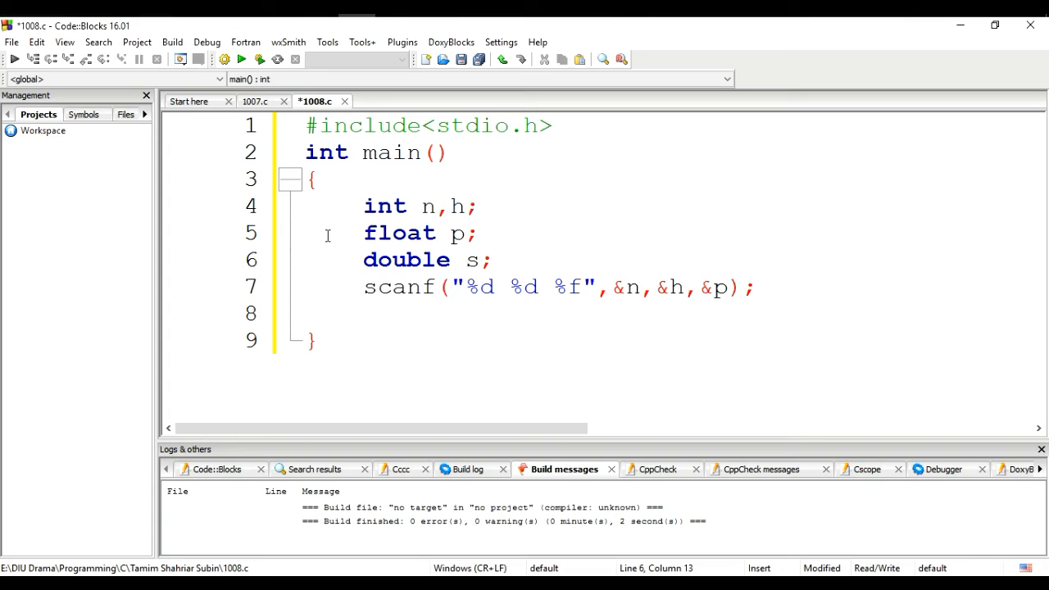
Rename the double to ts, compute ts = h*p; and start a printf(" call.
{"action": "type", "text": "t"}
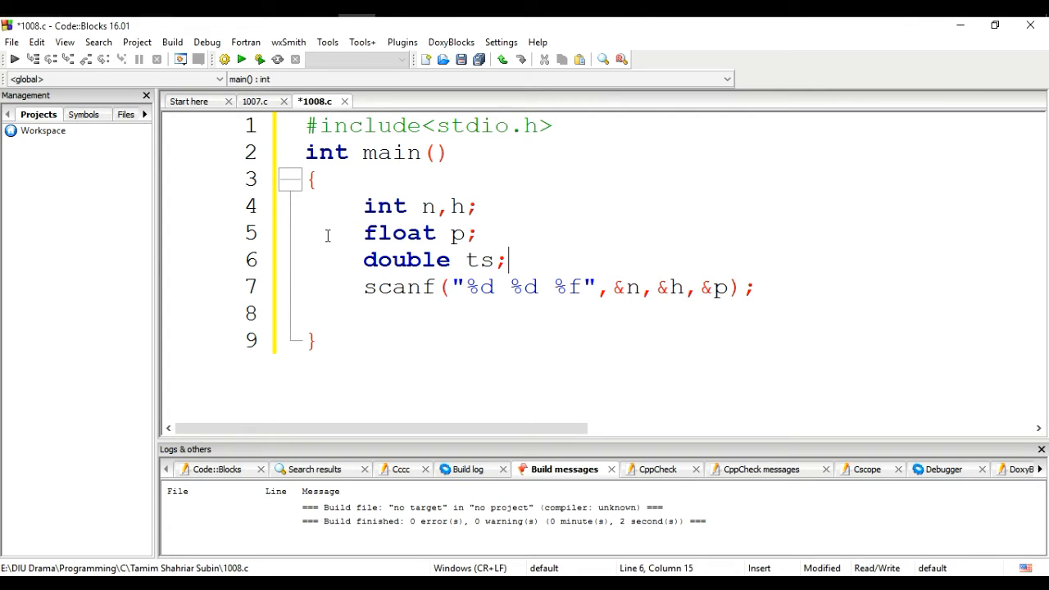
{"action": "left_click", "coordinate": [654, 287]}
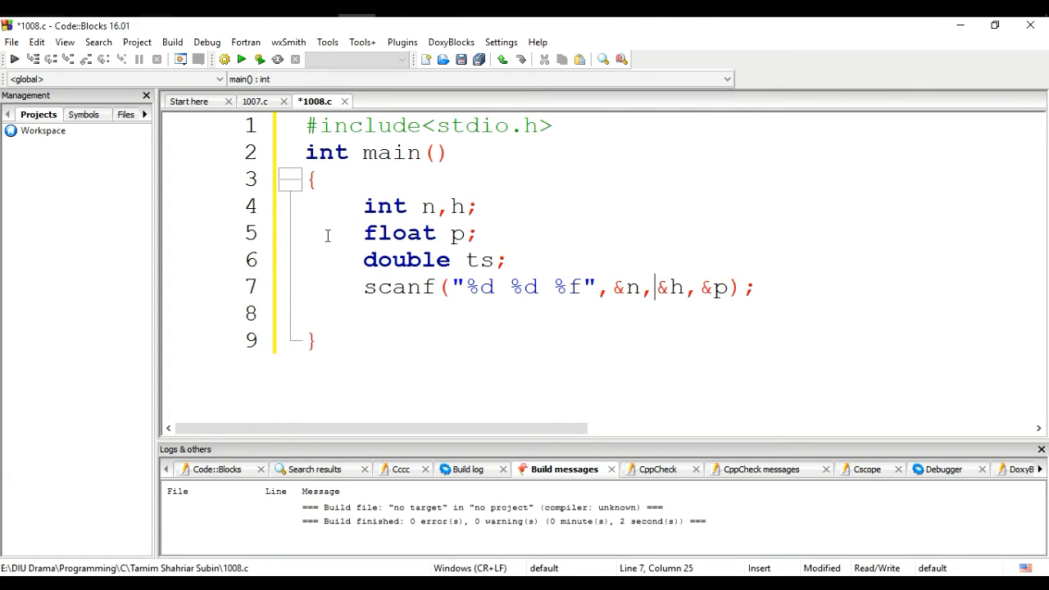
{"action": "type", "text": "ts"}
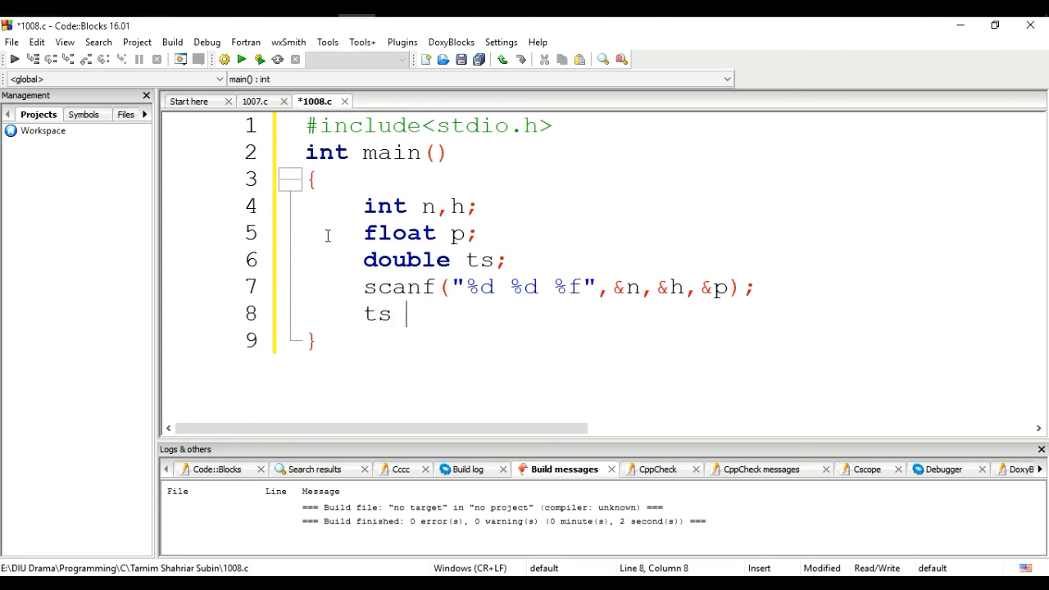
{"action": "type", "text": "="}
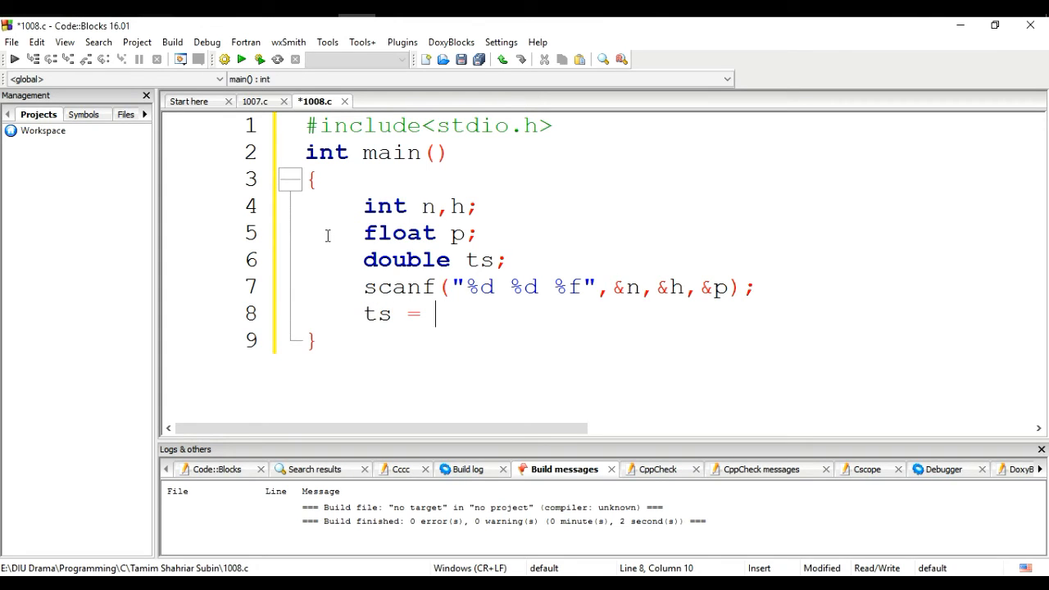
{"action": "type", "text": "h*"}
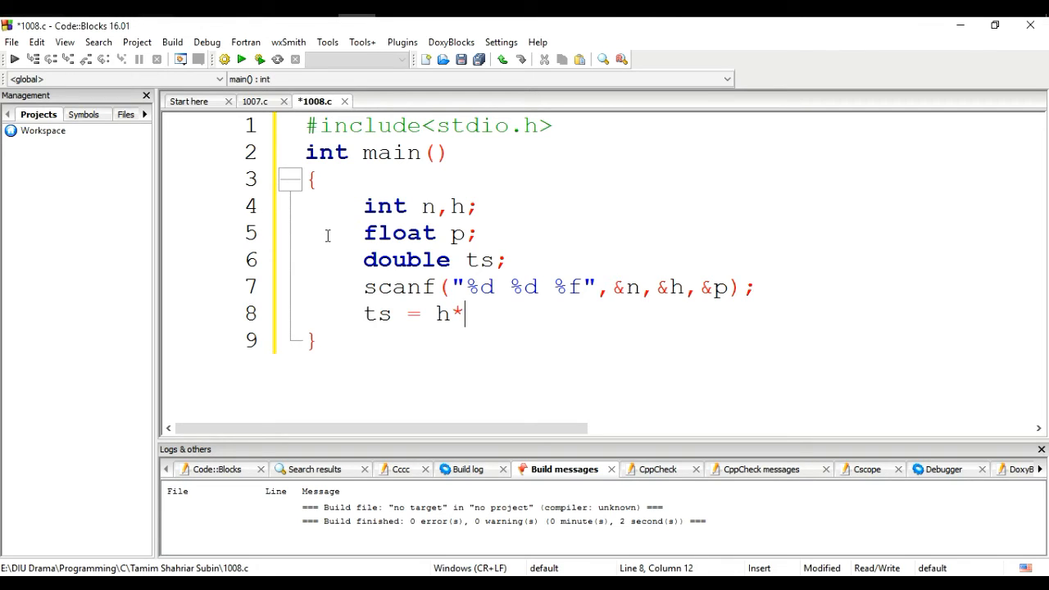
{"action": "type", "text": "p;"}
{"action": "type", "text": "p"}
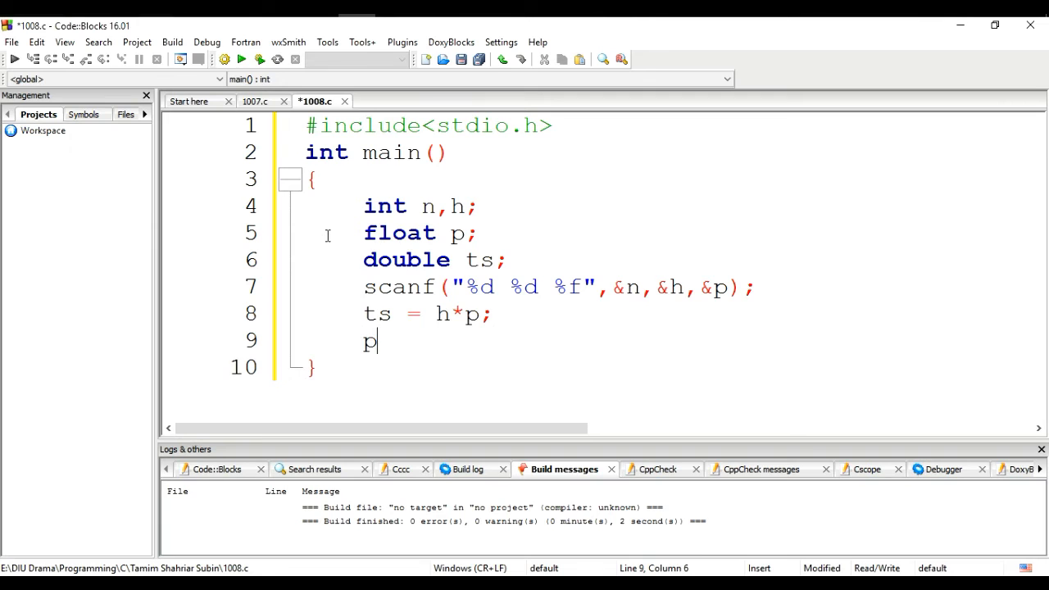
{"action": "type", "text": "rintf("}
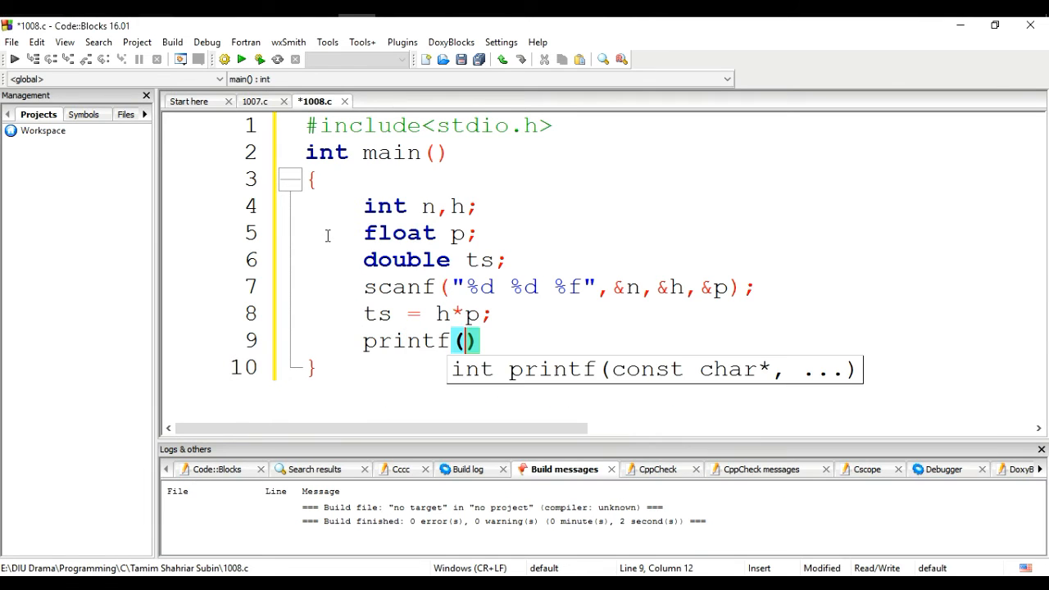
{"action": "type", "text": "\""}
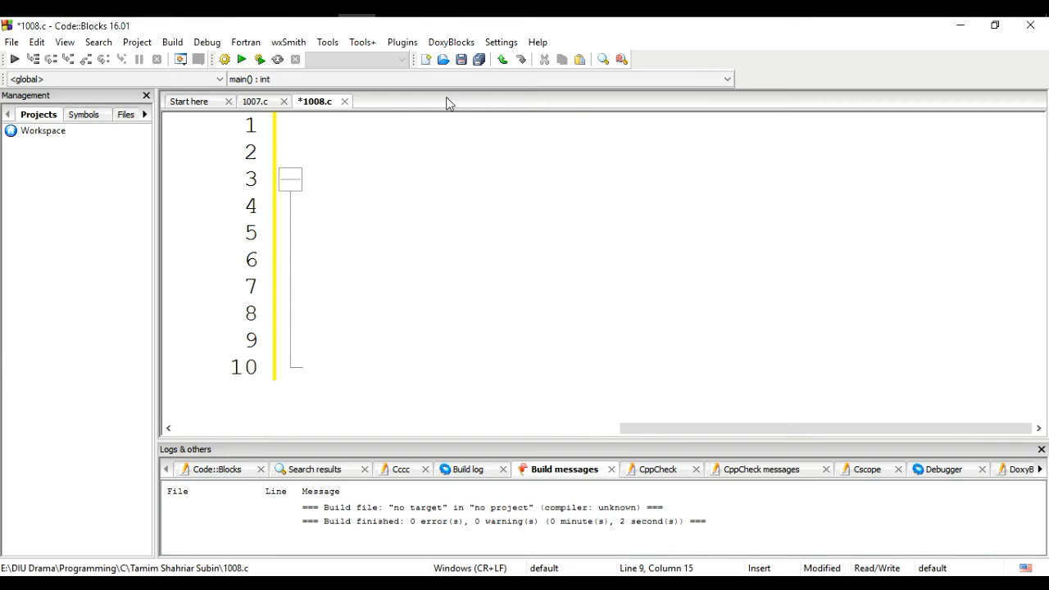
{"action": "mouse_move", "coordinate": [543, 314]}
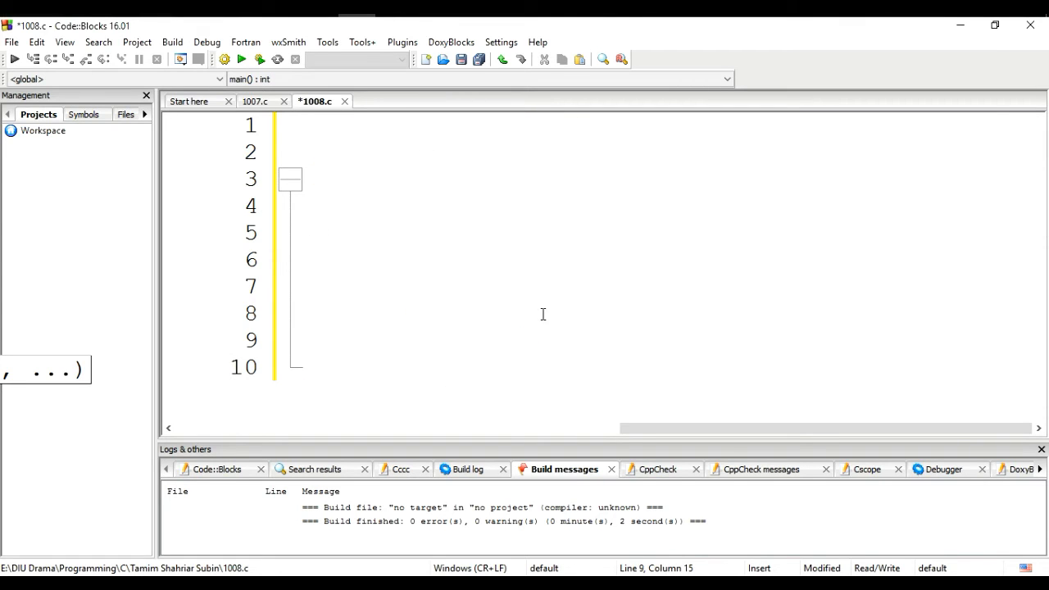
{"action": "left_click", "coordinate": [317, 469]}
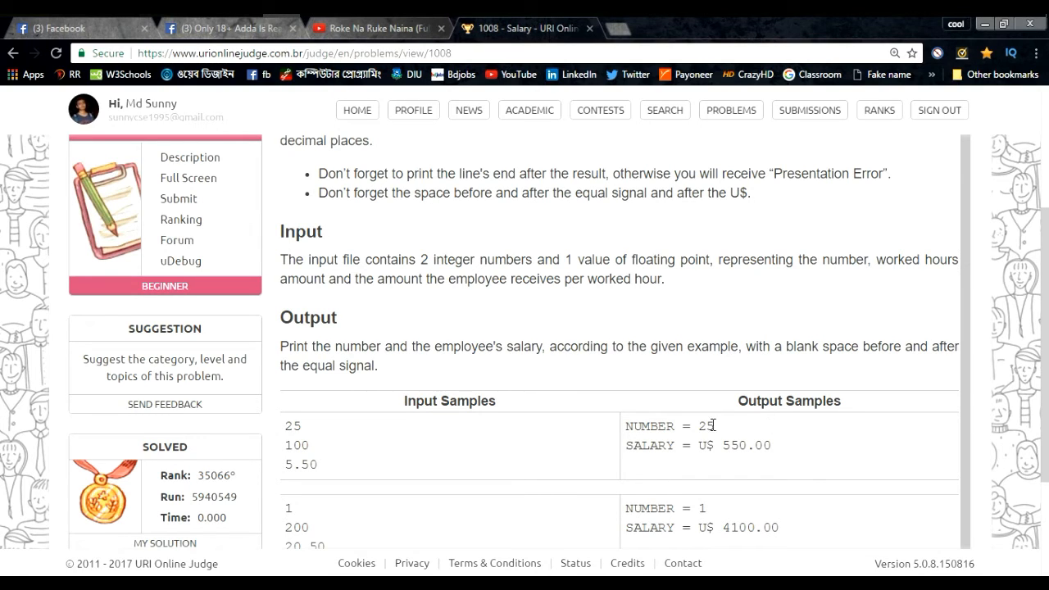
{"action": "double_click", "coordinate": [666, 425]}
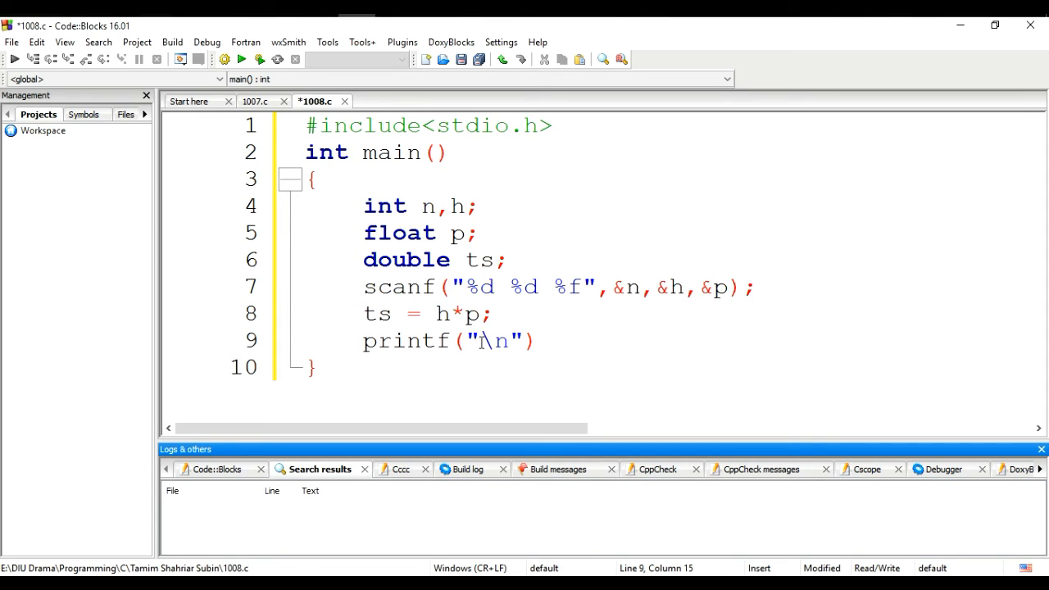
Finish the first printf to output NUMBER = %d with n.
{"action": "type", "text": "NUMBER = 25"}
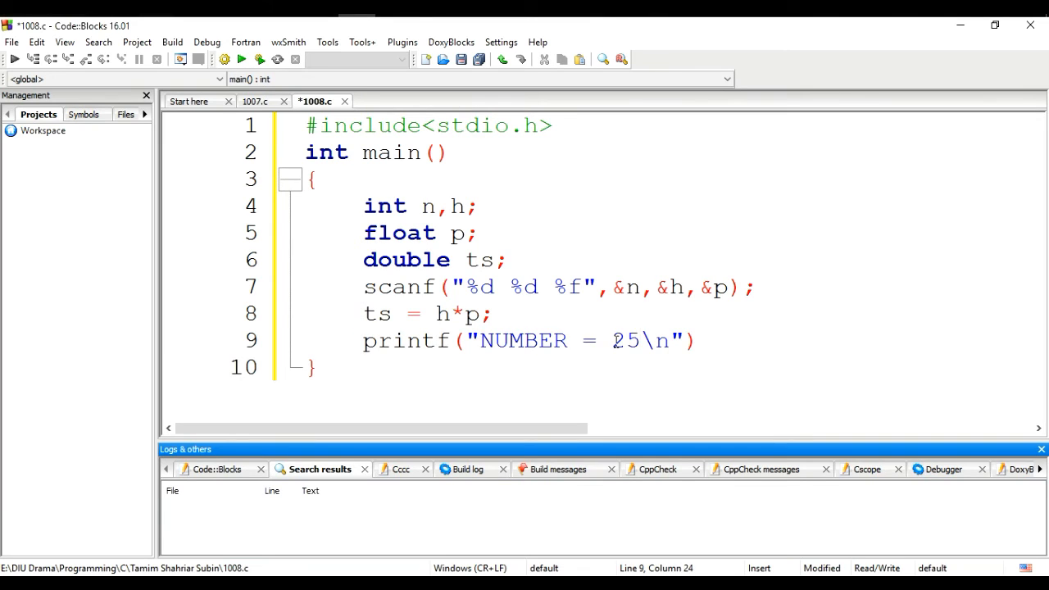
{"action": "type", "text": "%d"}
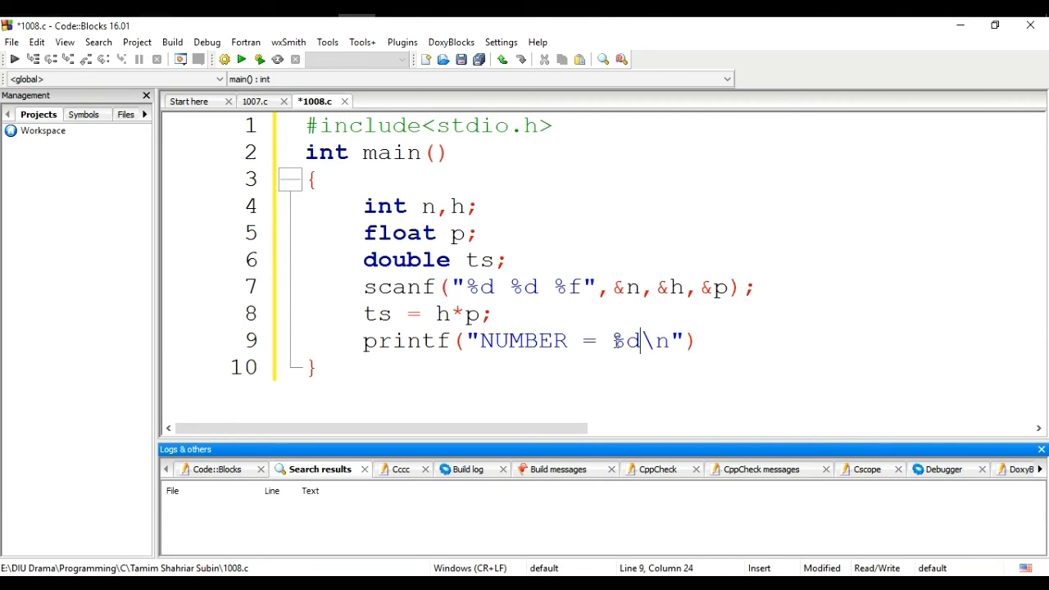
{"action": "type", "text": ",n"}
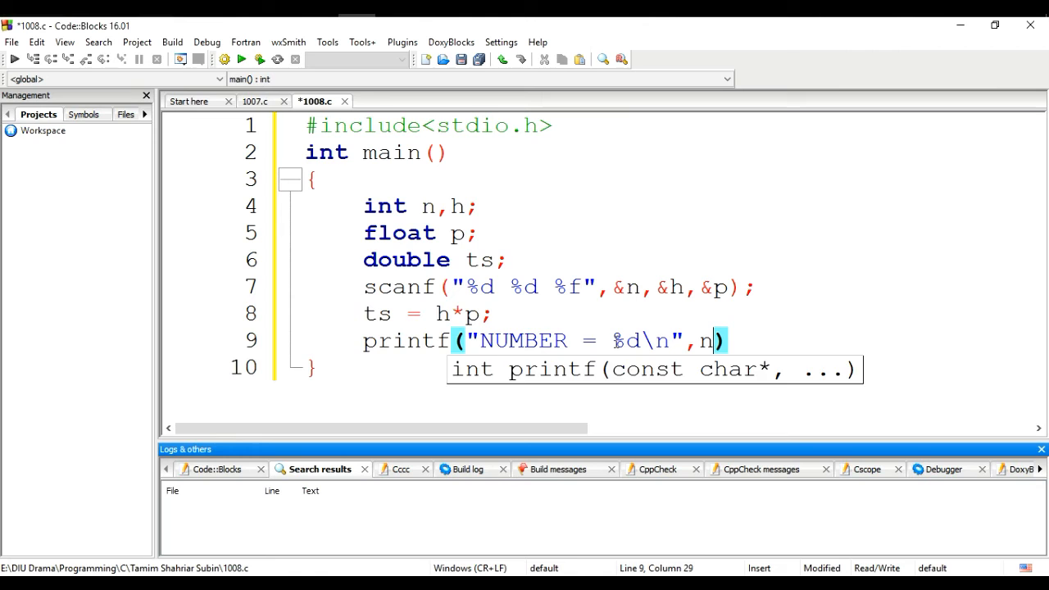
{"action": "key", "text": "Return"}
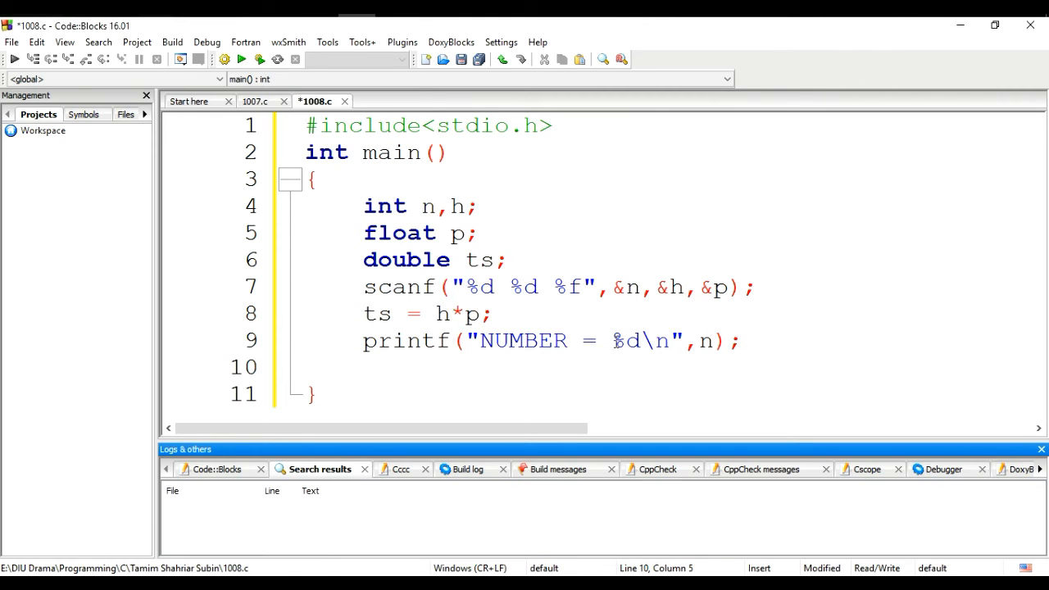
Add printf("SALARY = %.2lf U$\n",ts); and start the return statement.
{"action": "type", "text": "printf()"}
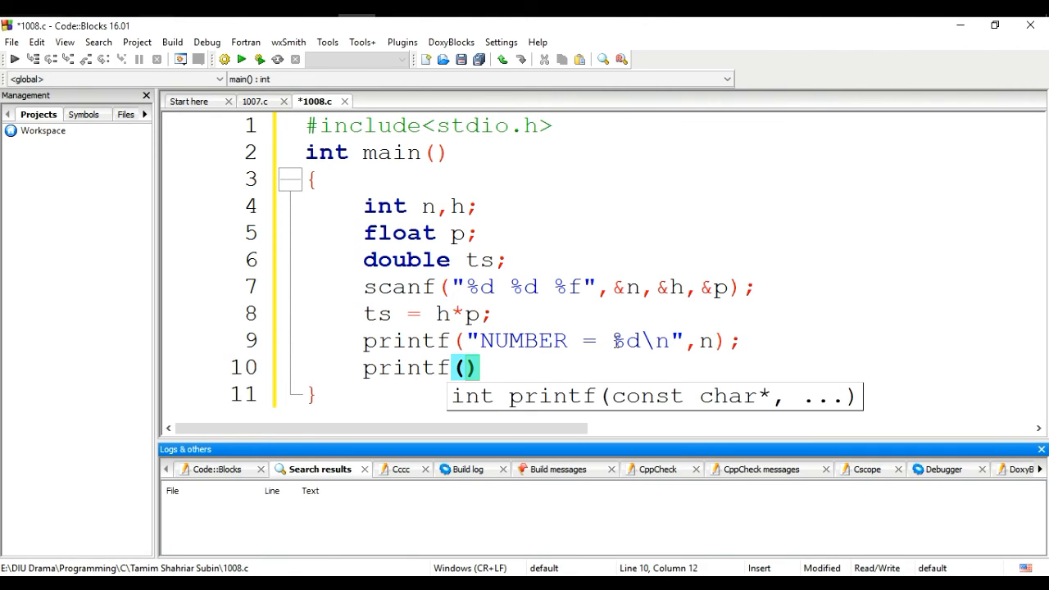
{"action": "type", "text": "\""}
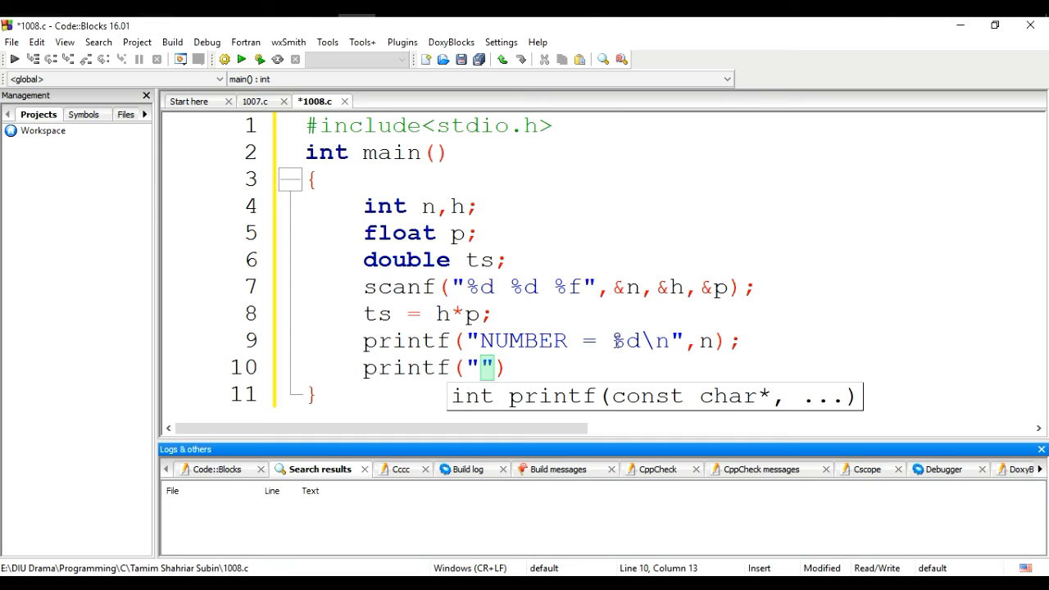
{"action": "type", "text": "SALARY"}
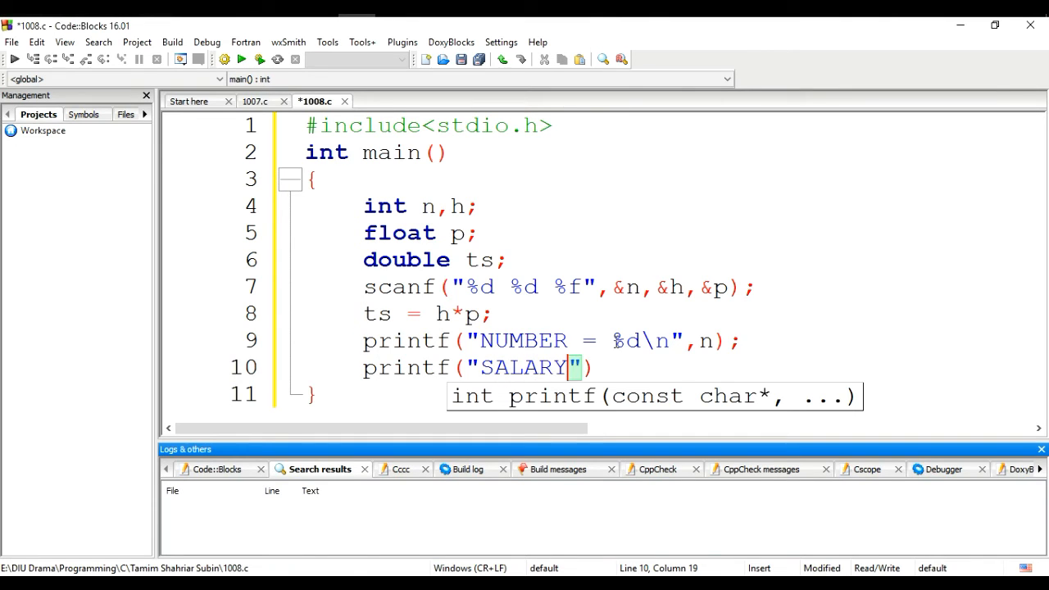
{"action": "type", "text": "="}
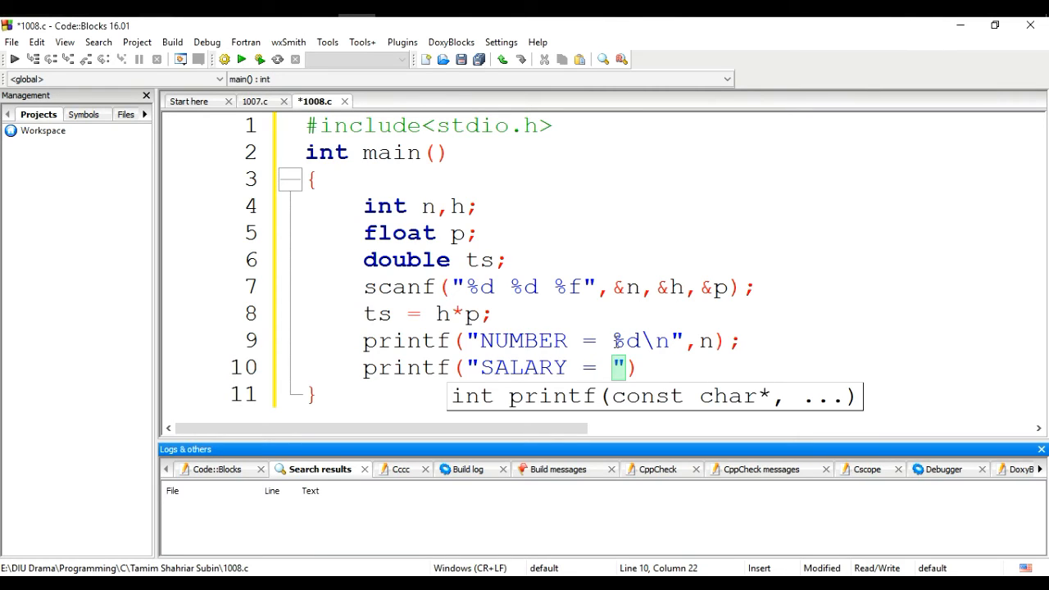
{"action": "type", "text": "%l"}
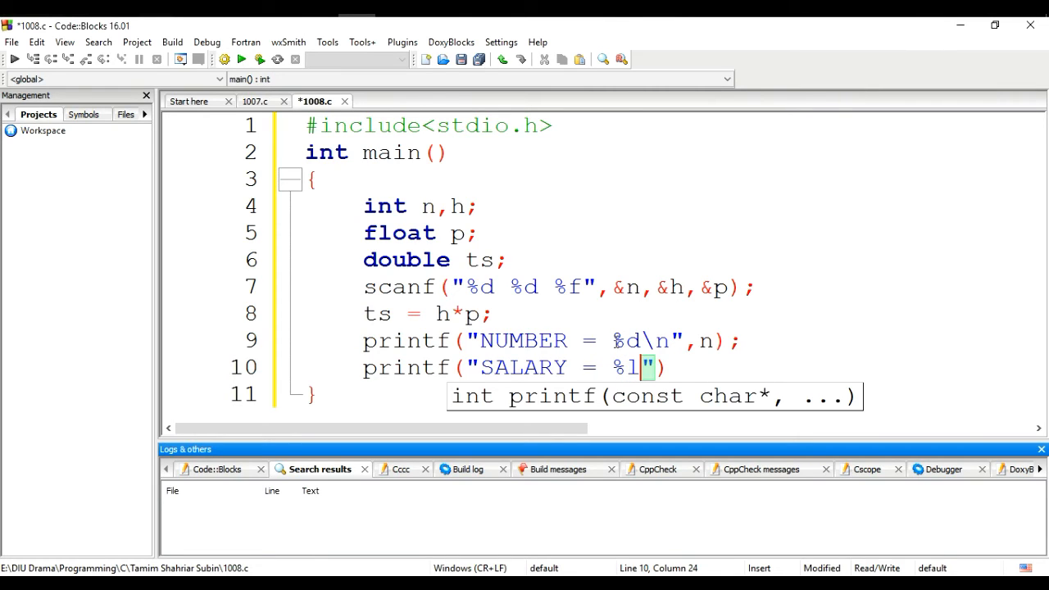
{"action": "type", "text": ".f"}
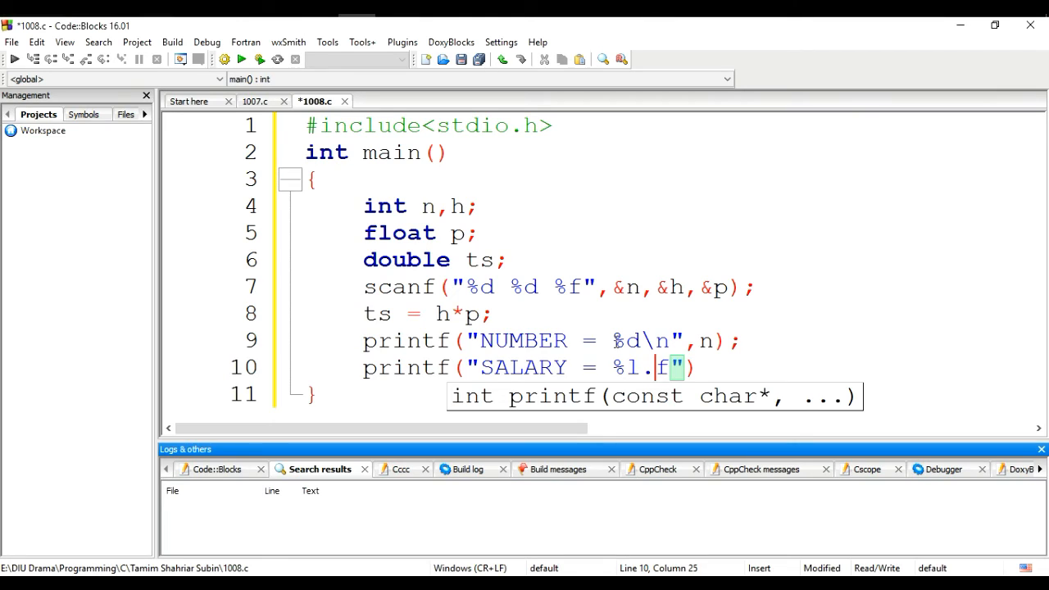
{"action": "type", "text": ".2"}
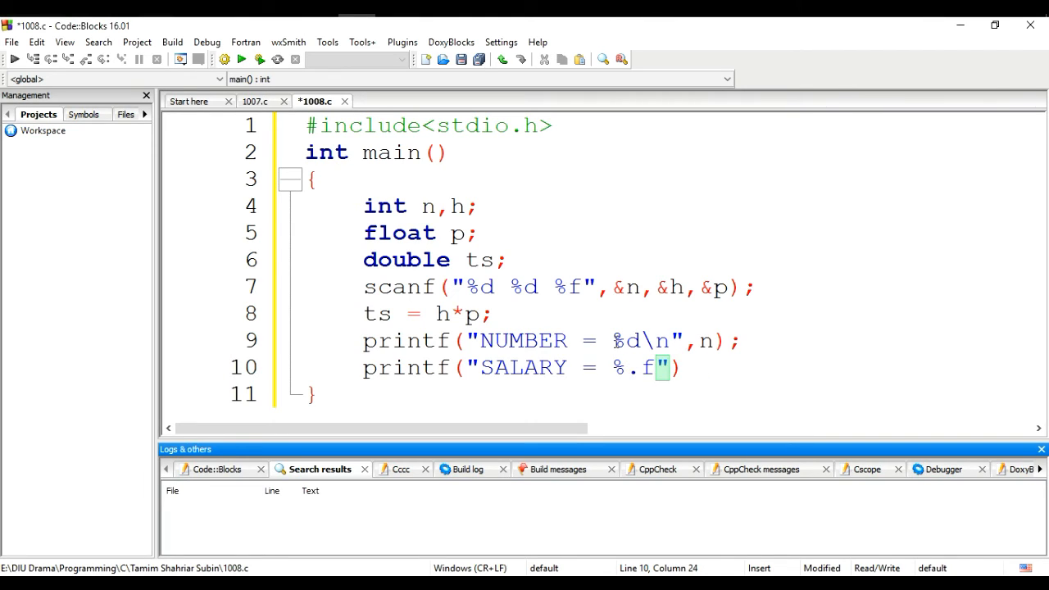
{"action": "type", "text": "2lf"}
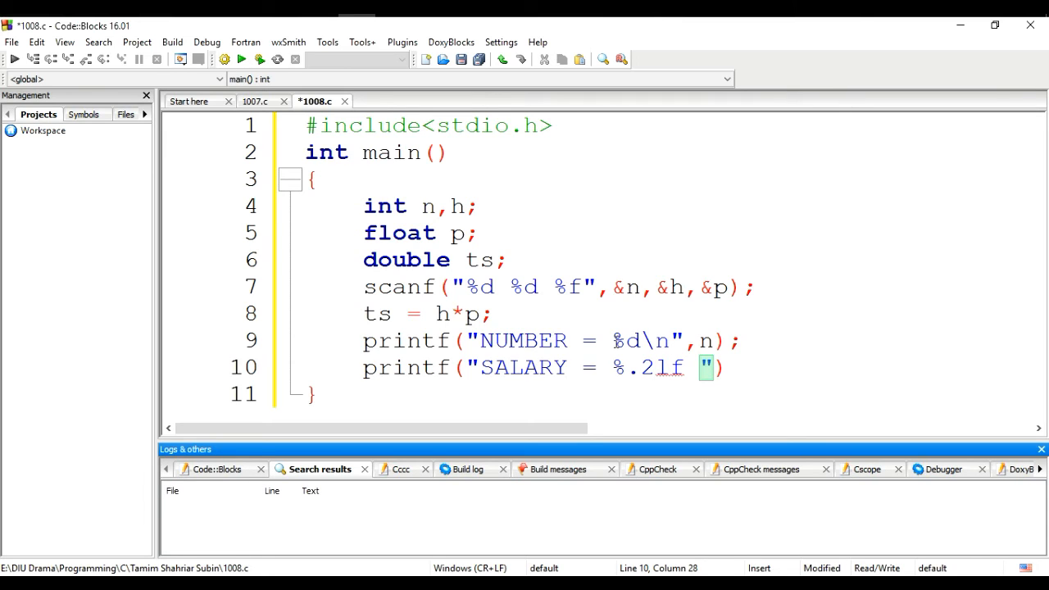
{"action": "type", "text": "U"}
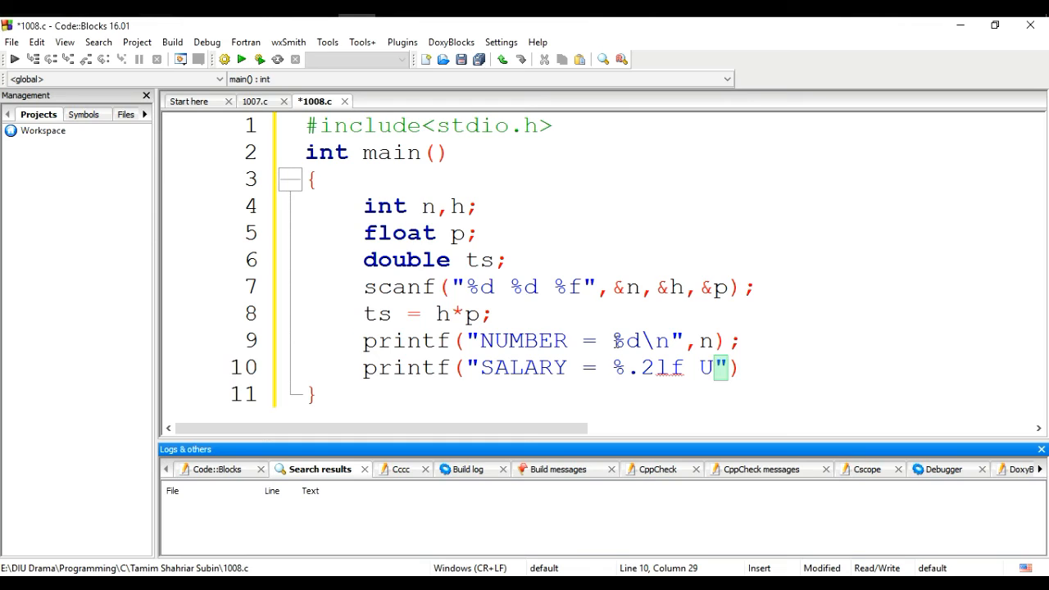
{"action": "type", "text": "$"}
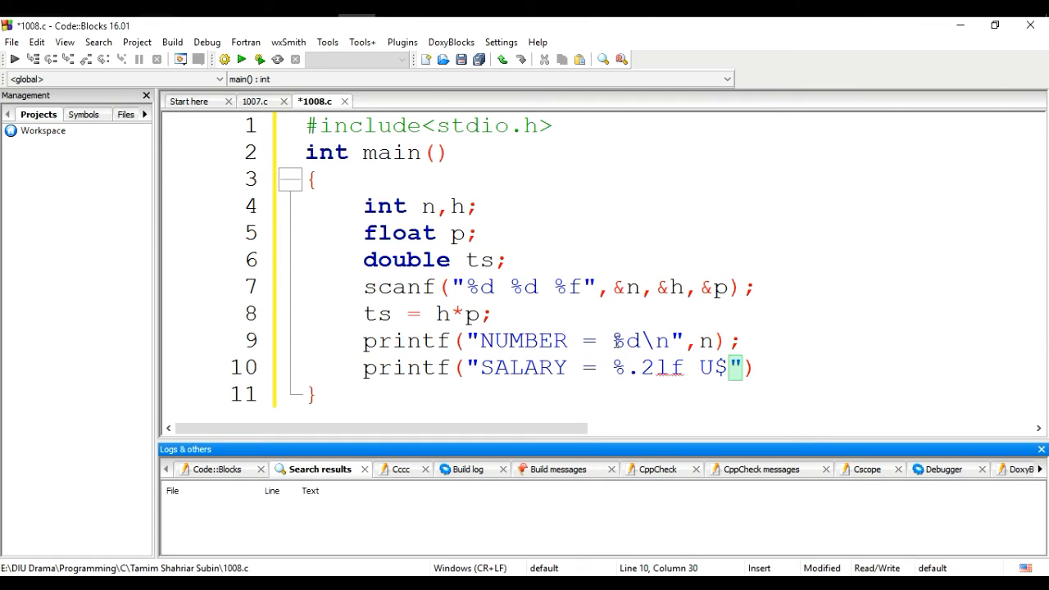
{"action": "type", "text": "\\n\","}
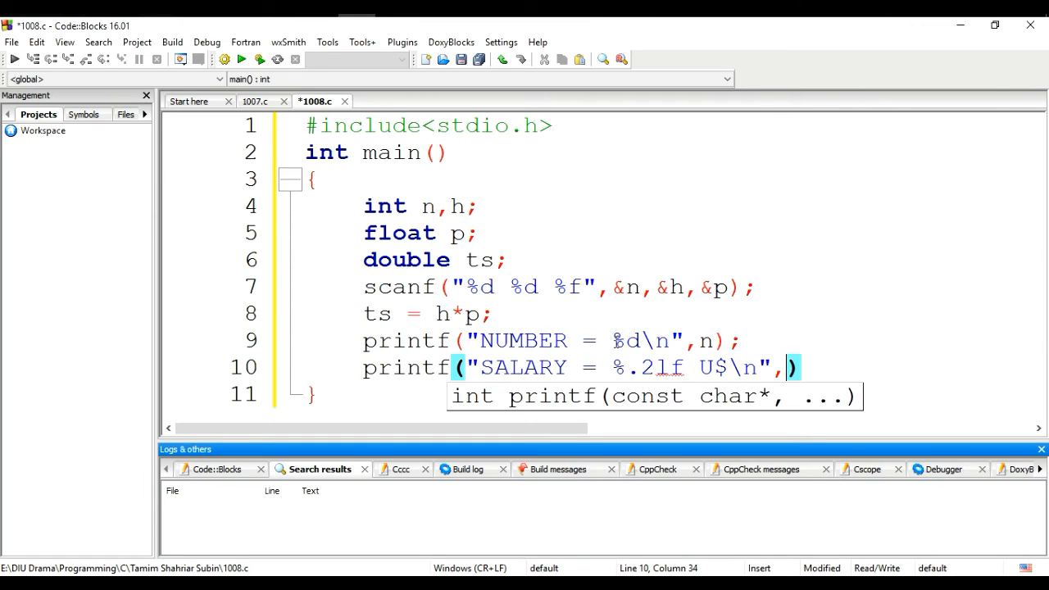
{"action": "type", "text": "ts"}
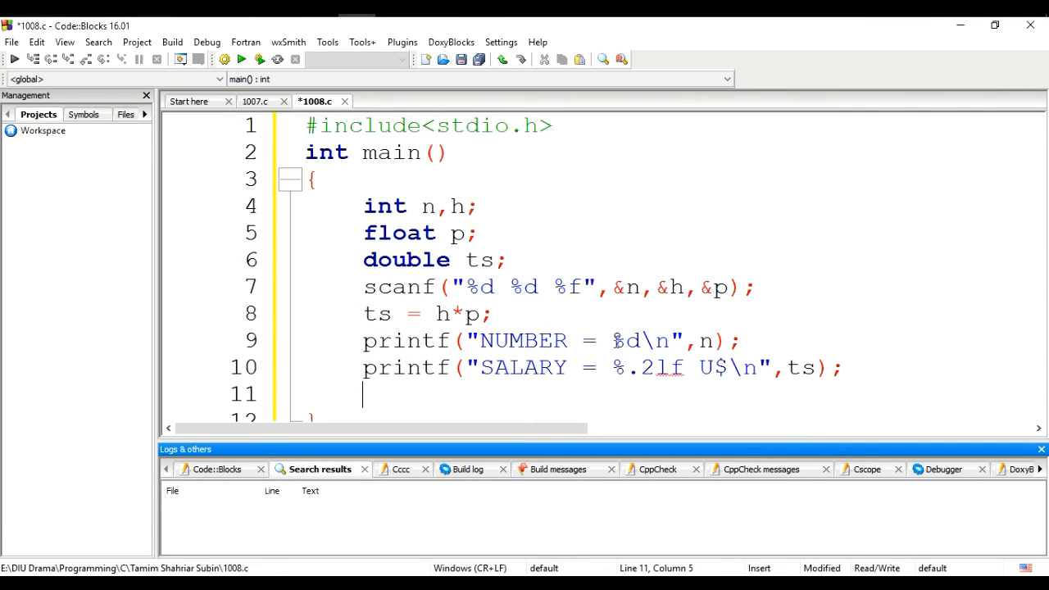
{"action": "type", "text": "retu"}
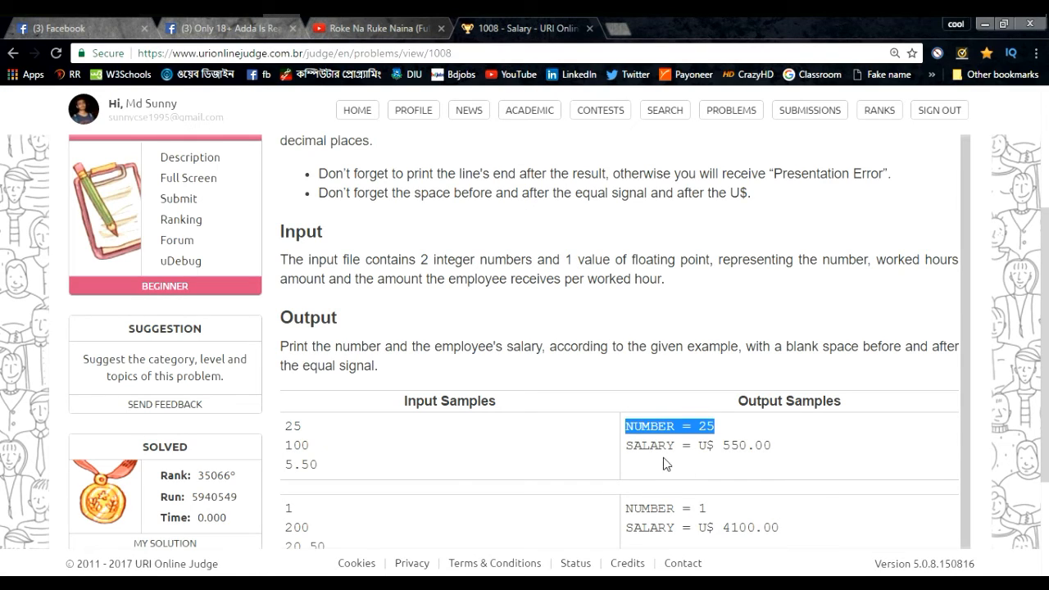
{"action": "mouse_move", "coordinate": [710, 450]}
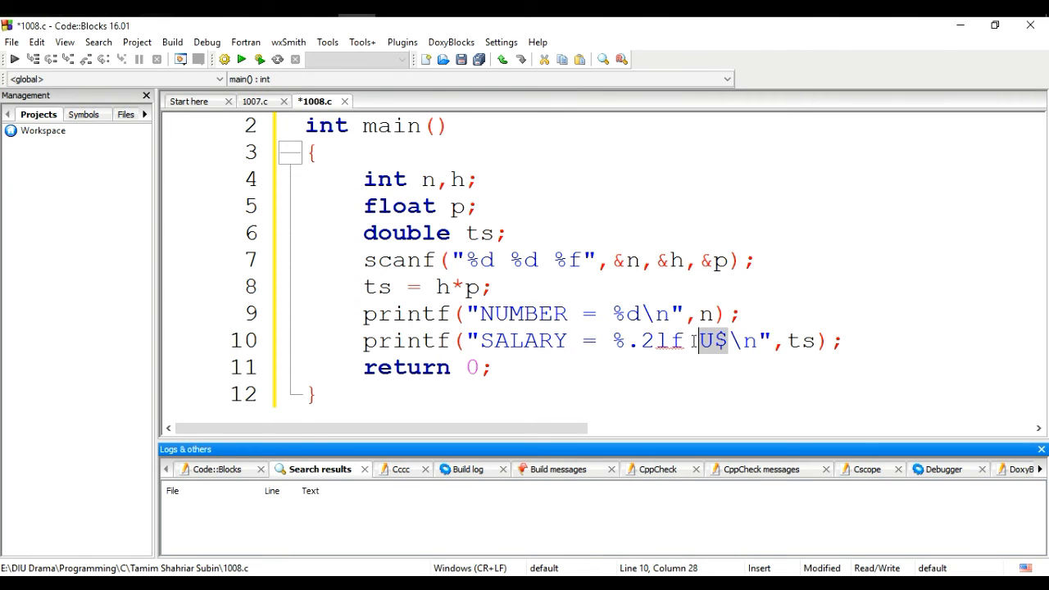
Move U$ to before %.2lf in the SALARY printf format.
{"action": "key", "text": "Delete"}
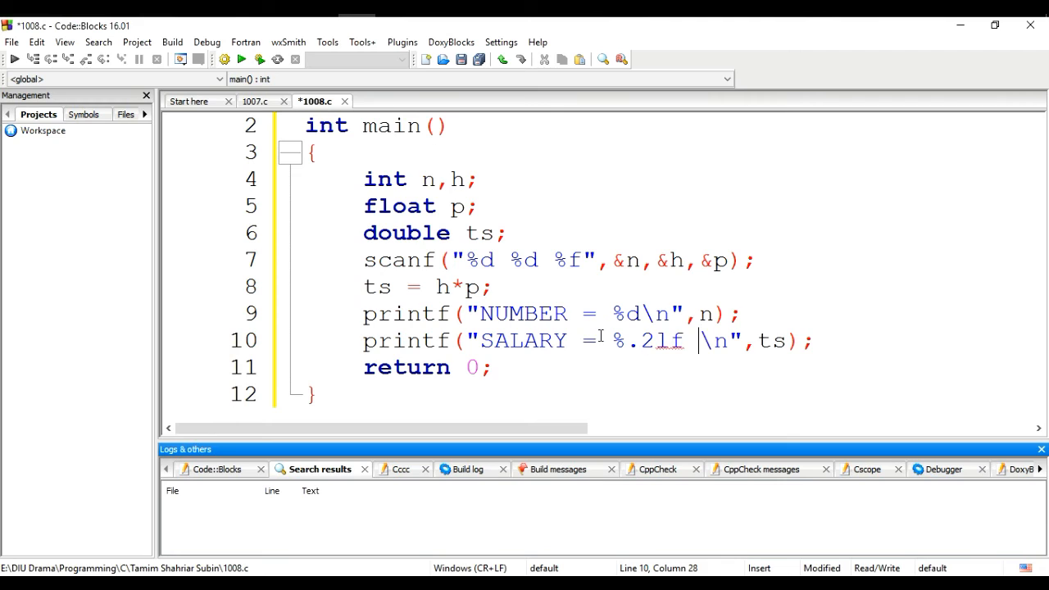
{"action": "type", "text": "U$"}
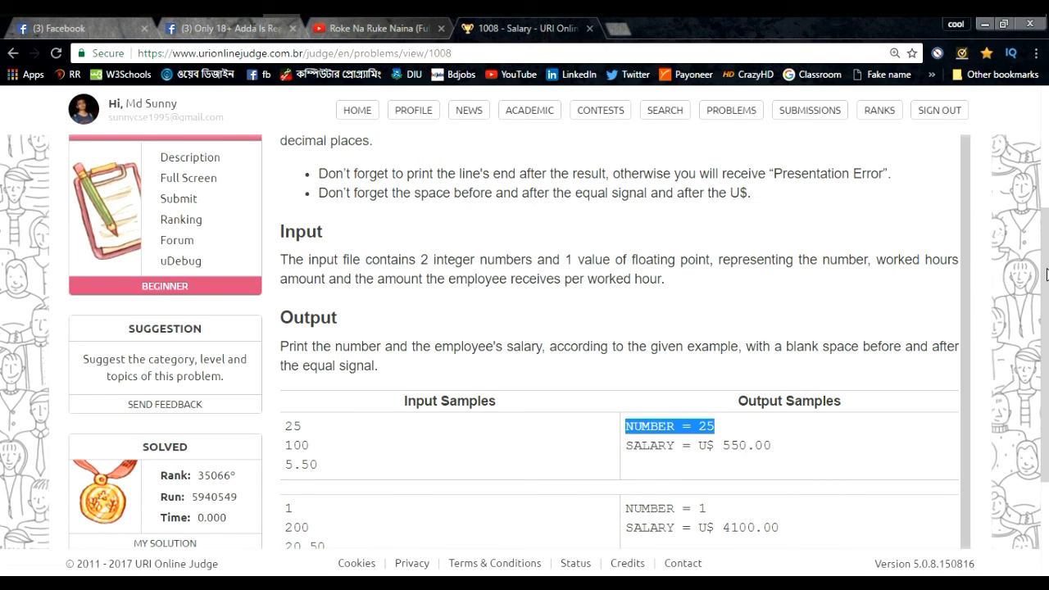
Run the program on input 25, 100, 5.50 and verify NUMBER = 25, SALARY = U$ 550.00.
{"action": "scroll", "scroll_direction": "down", "scroll_amount": 3}
{"action": "type", "text": "25"}
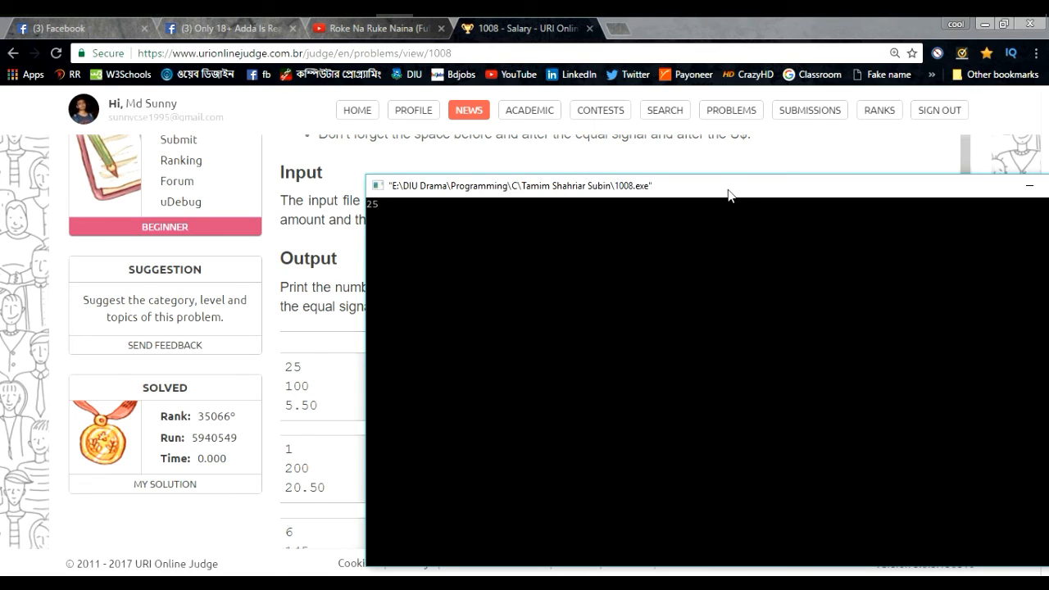
{"action": "type", "text": "100"}
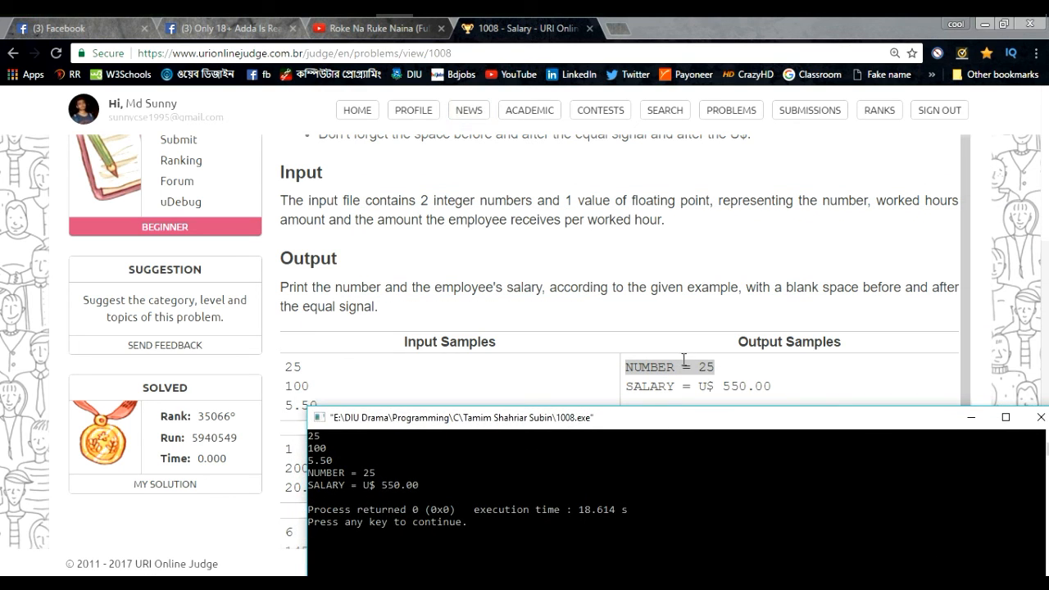
{"action": "mouse_move", "coordinate": [310, 493]}
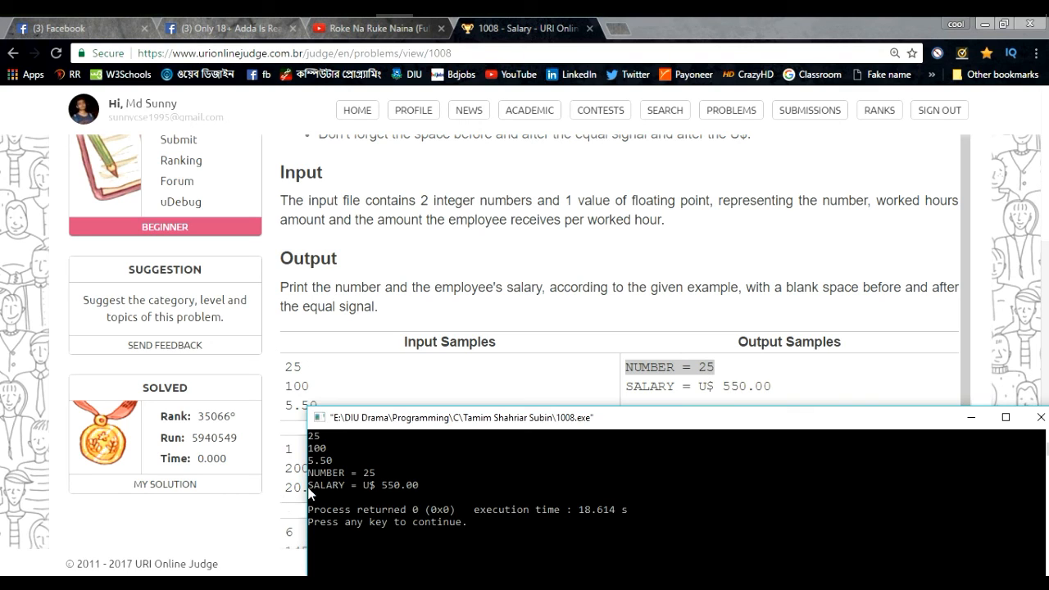
{"action": "mouse_move", "coordinate": [406, 500]}
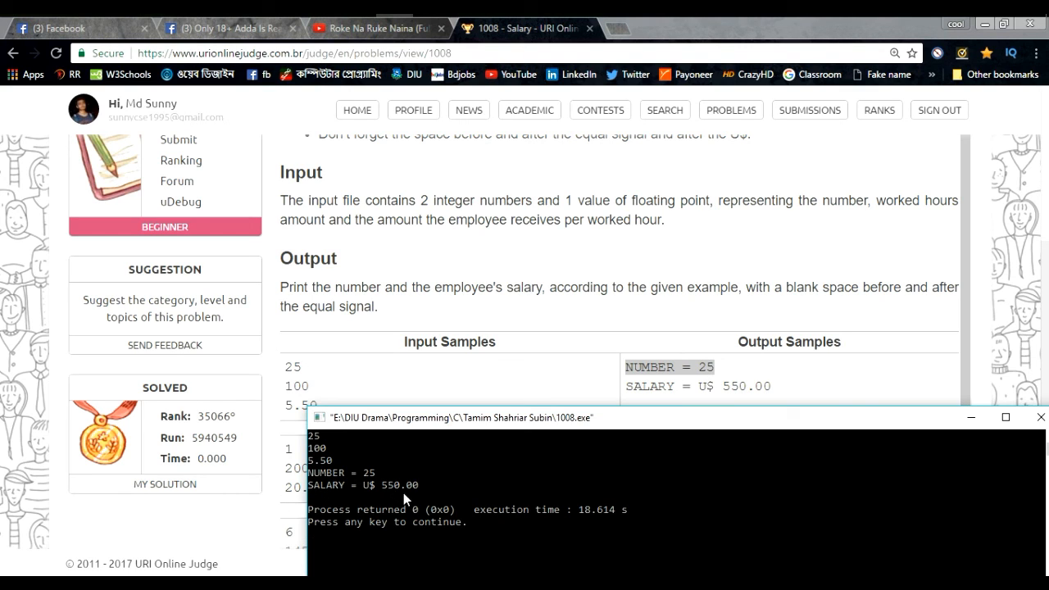
{"action": "mouse_move", "coordinate": [924, 448]}
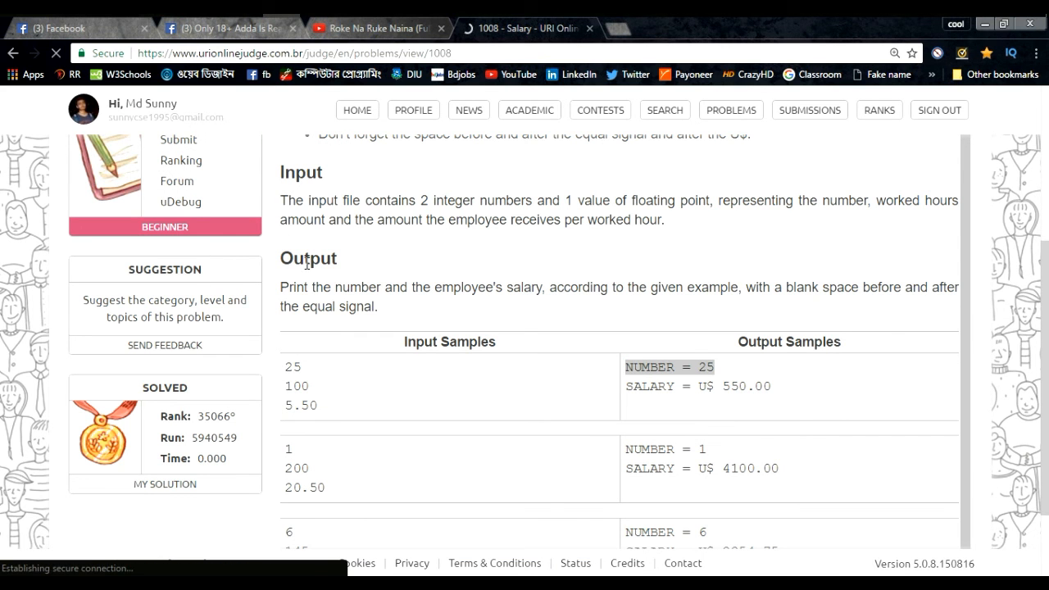
Submit the C solution for problem 1008 through the URI submit form and send it.
{"action": "left_click", "coordinate": [178, 140]}
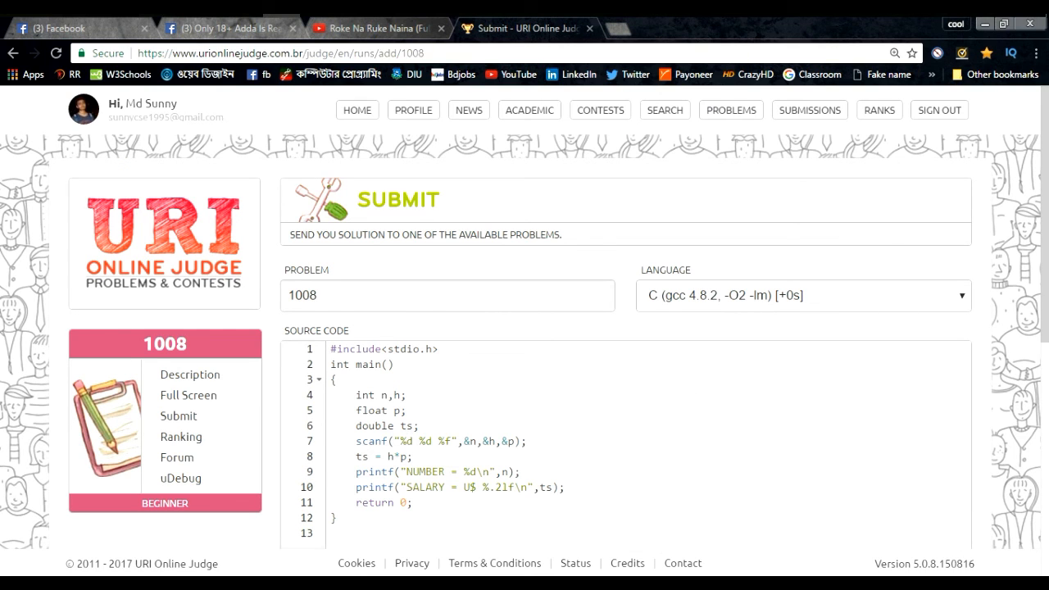
{"action": "scroll", "scroll_direction": "down", "scroll_amount": 3}
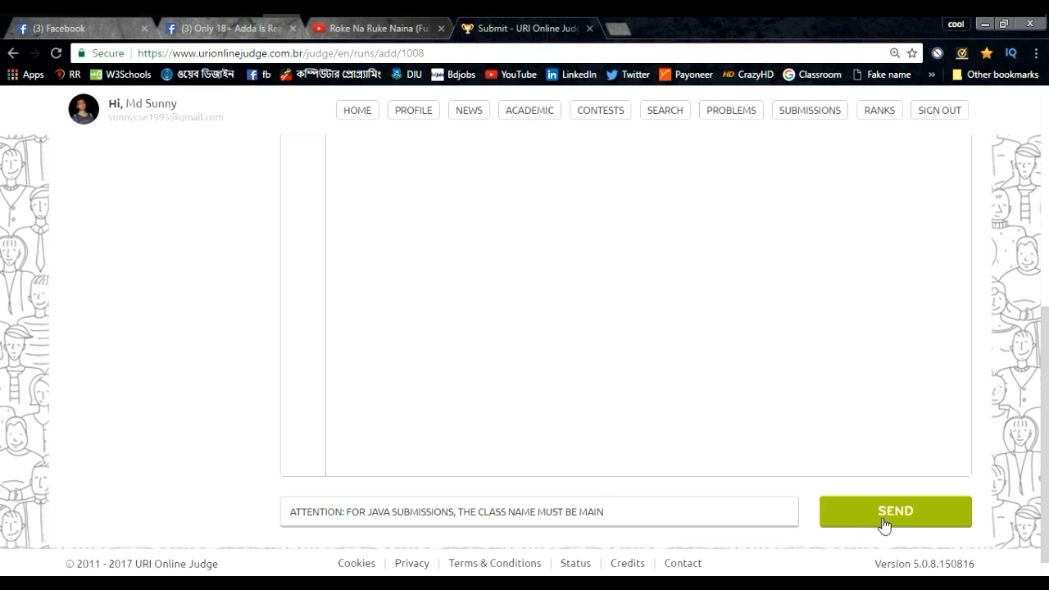
{"action": "left_click", "coordinate": [894, 511]}
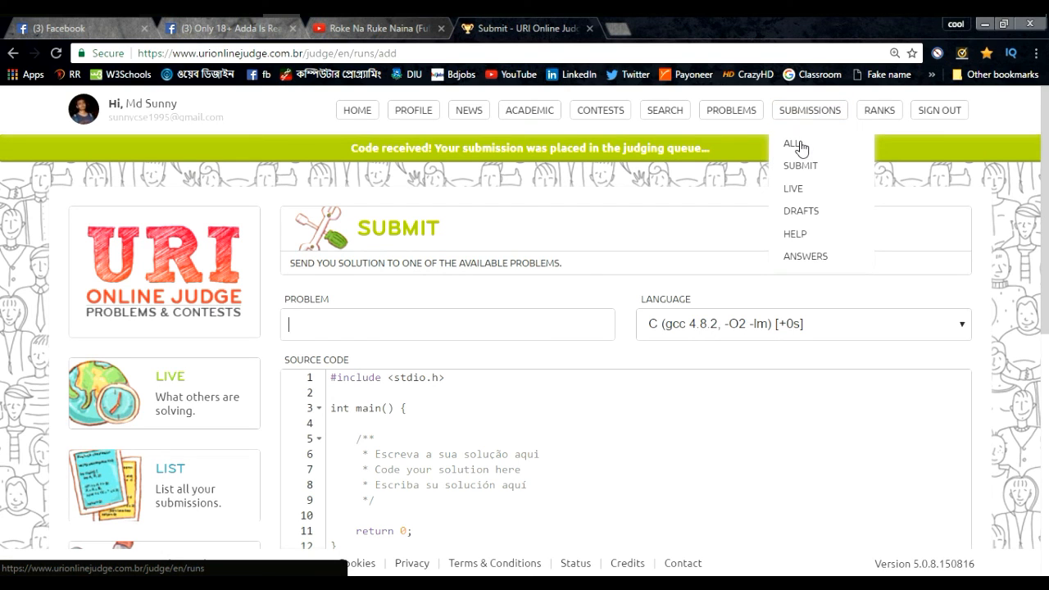
Show all submissions, confirming 1008 Salary is Accepted in C with time 0.000.
{"action": "left_click", "coordinate": [791, 145]}
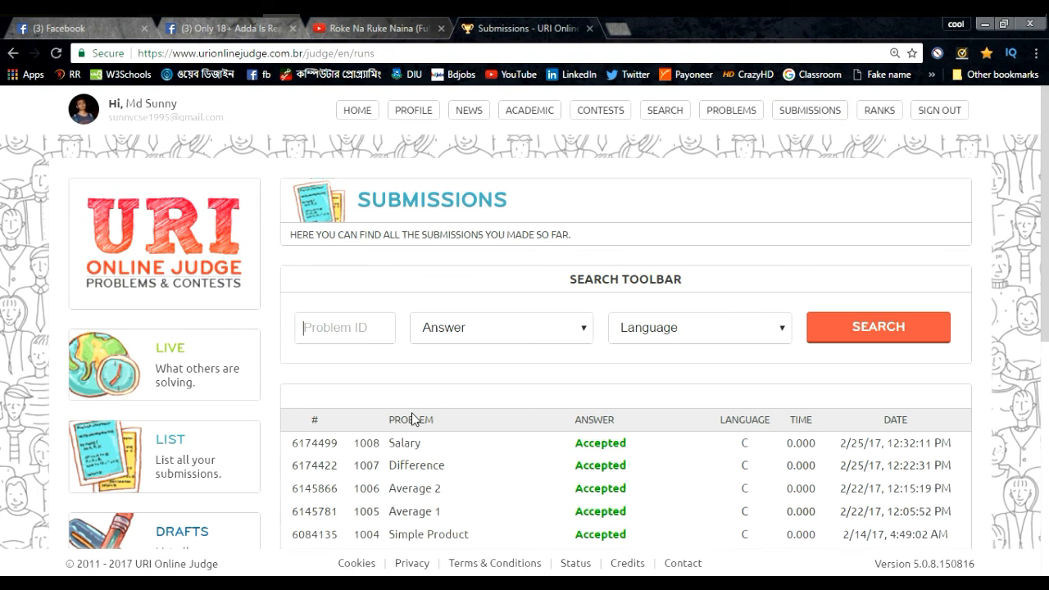